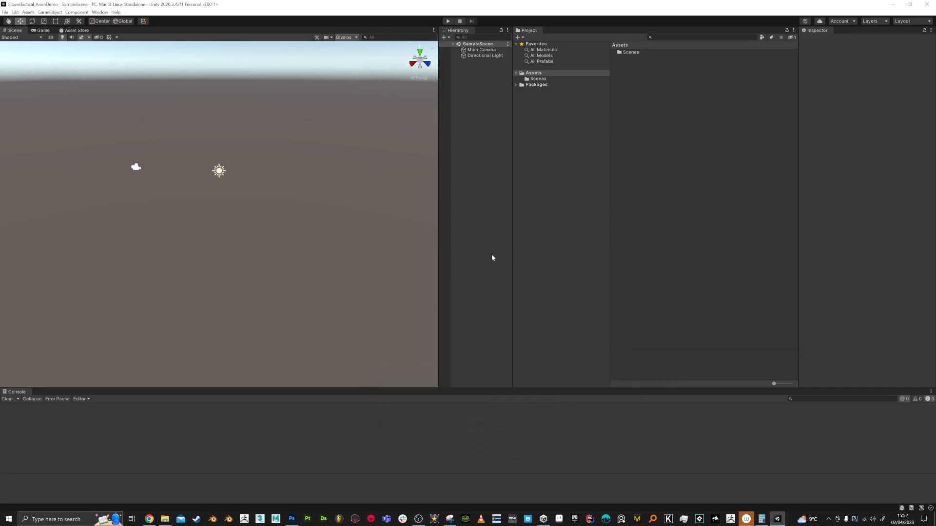
{"action": "mouse_move", "coordinate": [304, 88]}
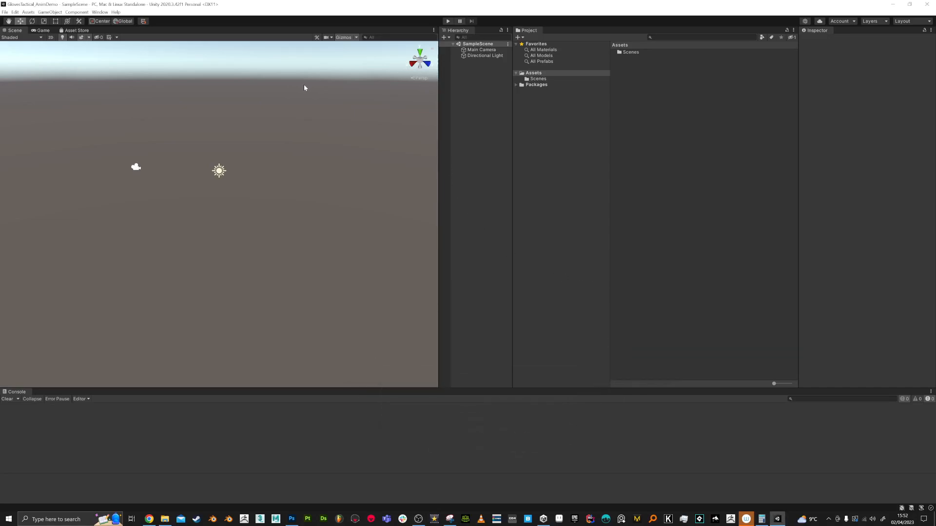
{"action": "mouse_move", "coordinate": [124, 21]}
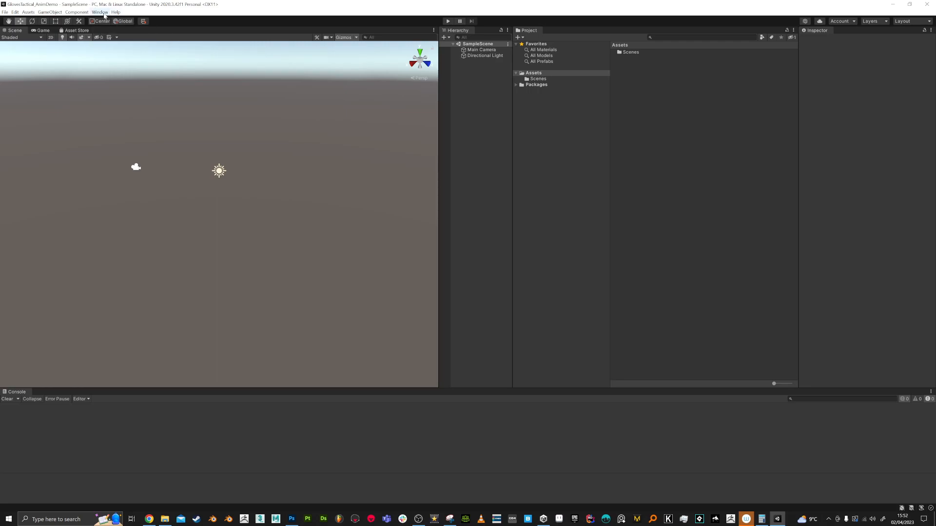
Bring up the Package Manager and filter the downloaded packages by 'tactical'
{"action": "left_click", "coordinate": [100, 12]}
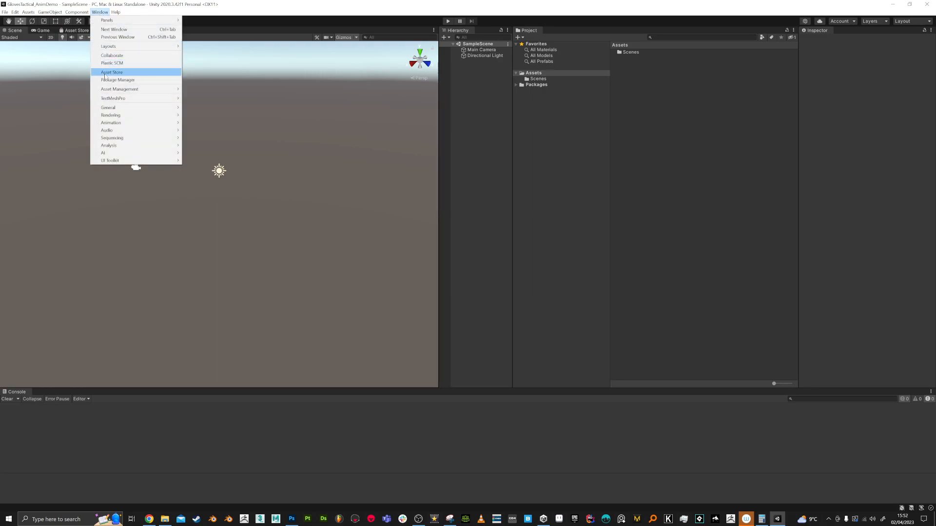
{"action": "left_click", "coordinate": [117, 79]}
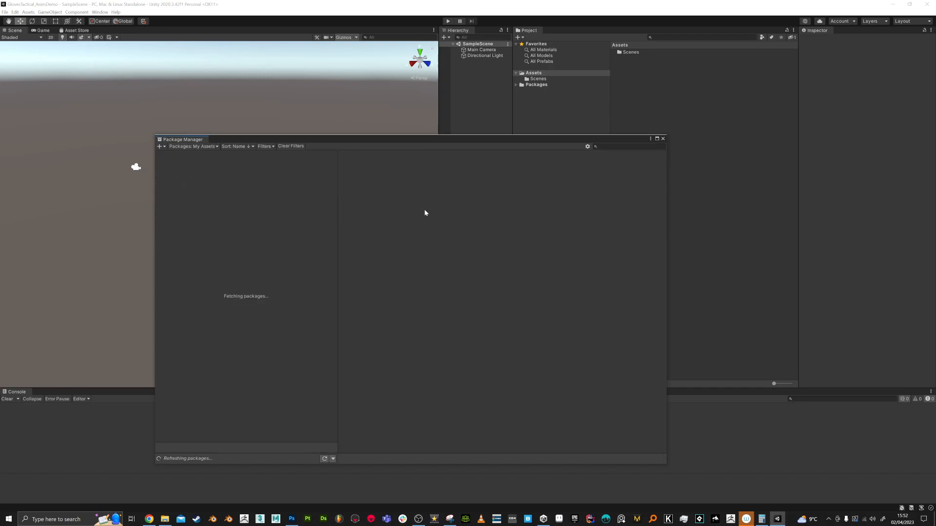
{"action": "left_click", "coordinate": [626, 147]}
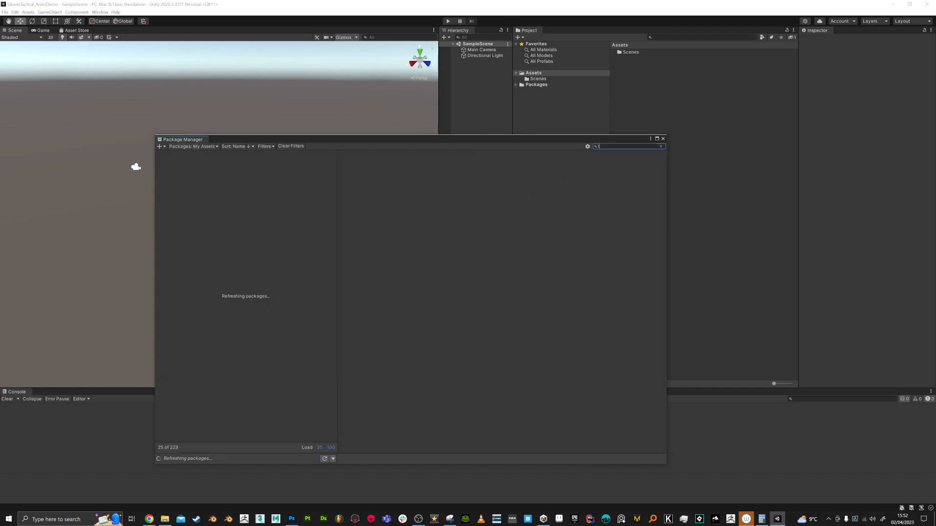
{"action": "type", "text": "tactical"}
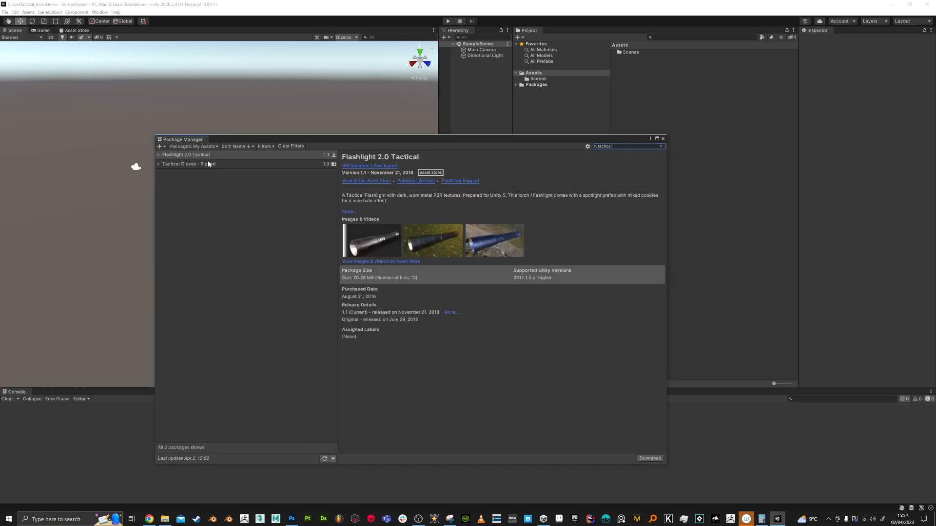
Select Tactical Gloves - Rigged and confirm importing its assets
{"action": "left_click", "coordinate": [189, 164]}
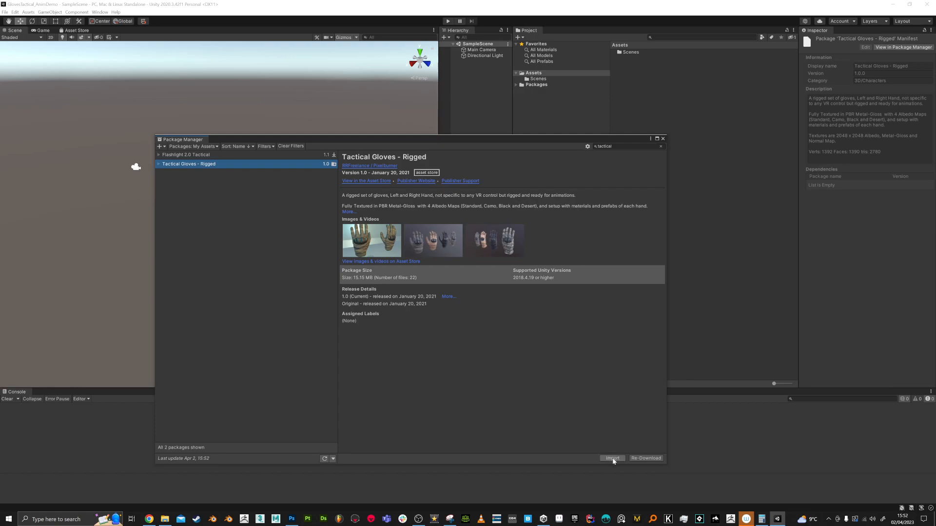
{"action": "mouse_move", "coordinate": [600, 427]}
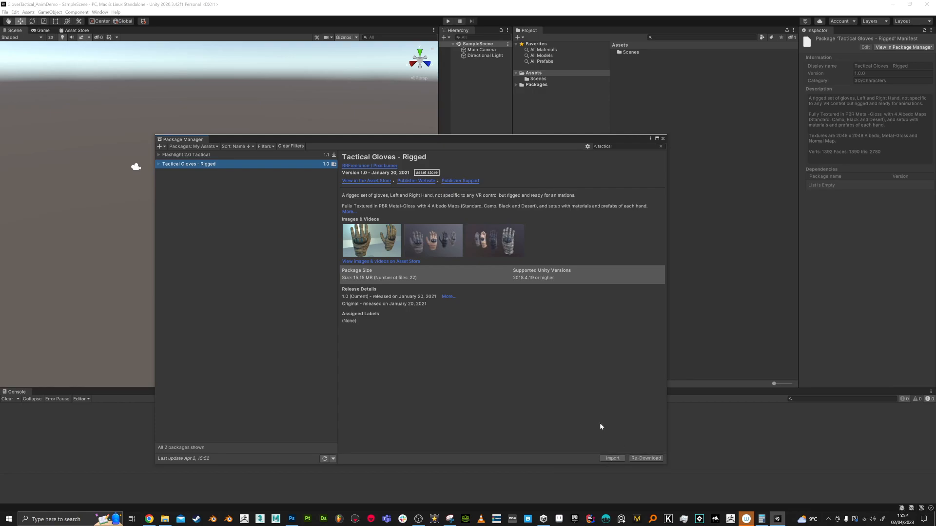
{"action": "left_click", "coordinate": [644, 458]}
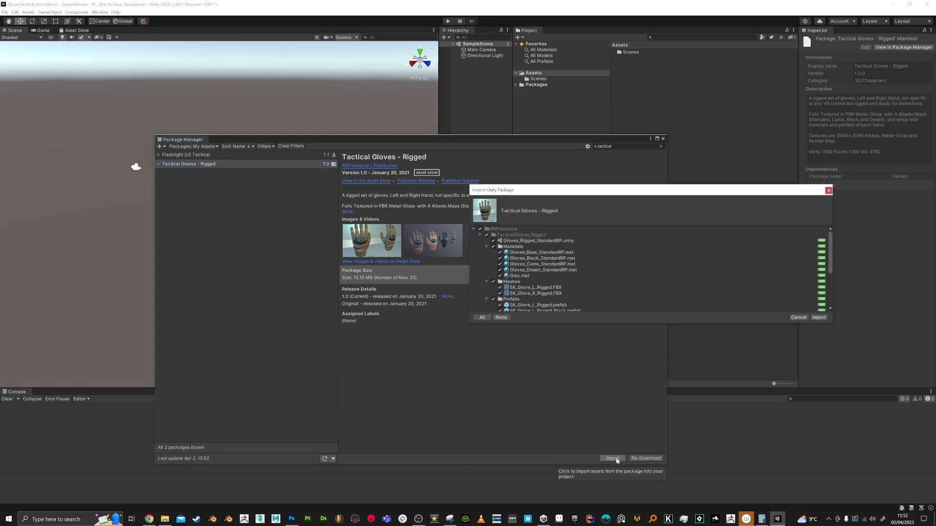
{"action": "left_click", "coordinate": [611, 458]}
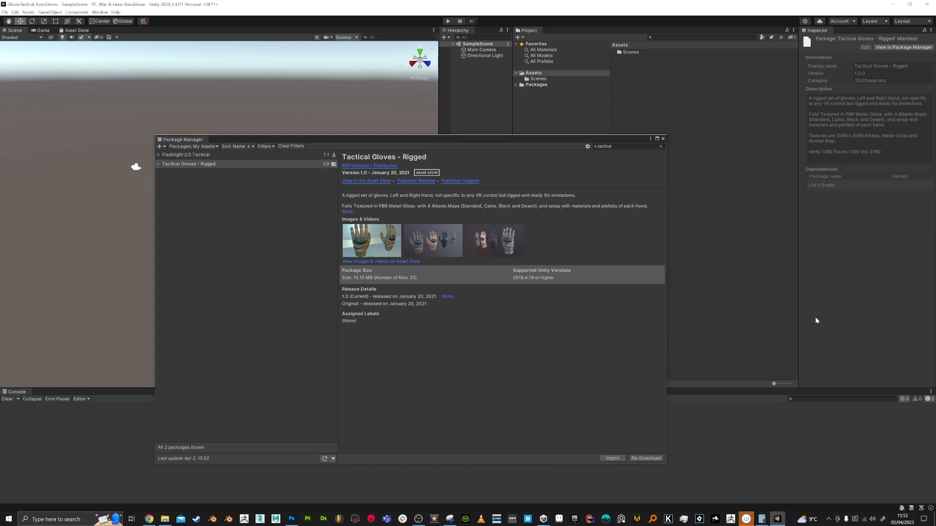
Load the Gloves_Rigged_StandardRP demo scene and select the desert right-hand glove
{"action": "left_click", "coordinate": [611, 459]}
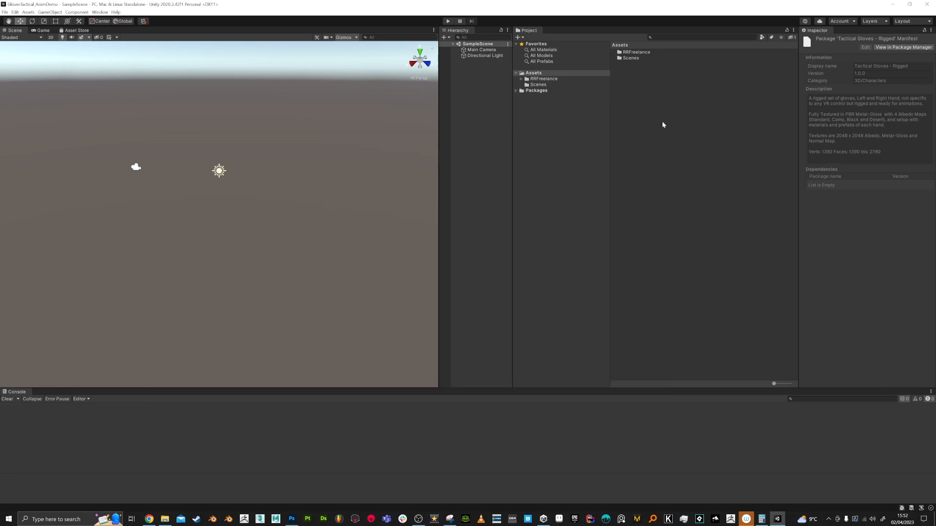
{"action": "mouse_move", "coordinate": [31, 418]}
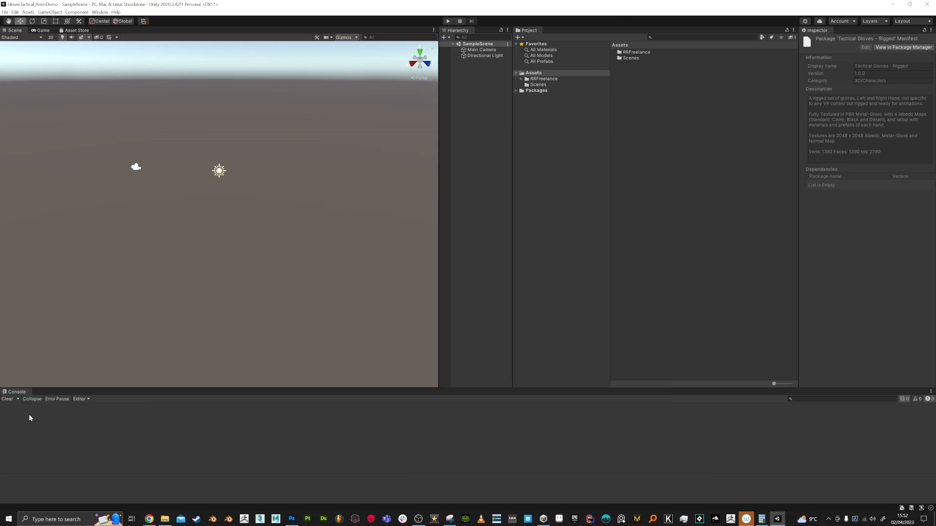
{"action": "mouse_move", "coordinate": [542, 82]}
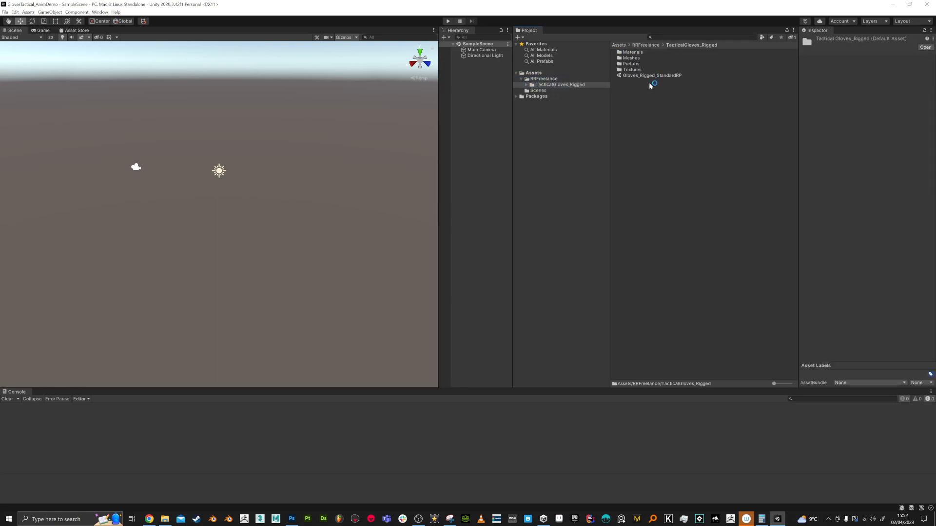
{"action": "double_click", "coordinate": [651, 75]}
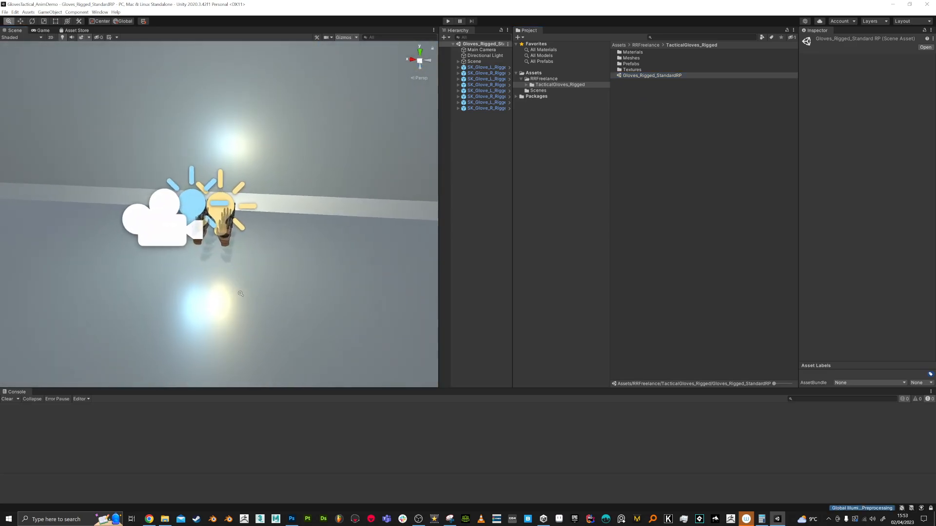
{"action": "left_click", "coordinate": [353, 37]}
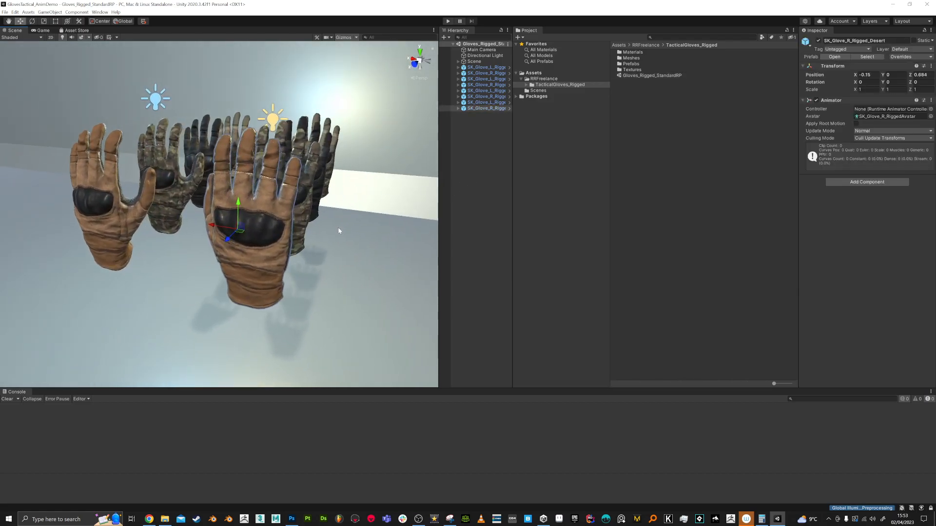
Show the Animation timeline and start creating a new clip for the glove
{"action": "left_click", "coordinate": [99, 11]}
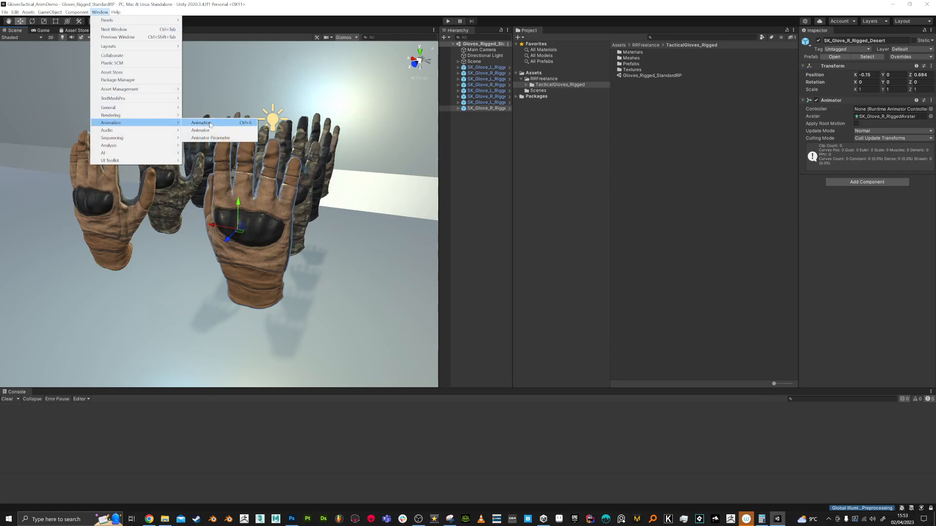
{"action": "left_click", "coordinate": [201, 123]}
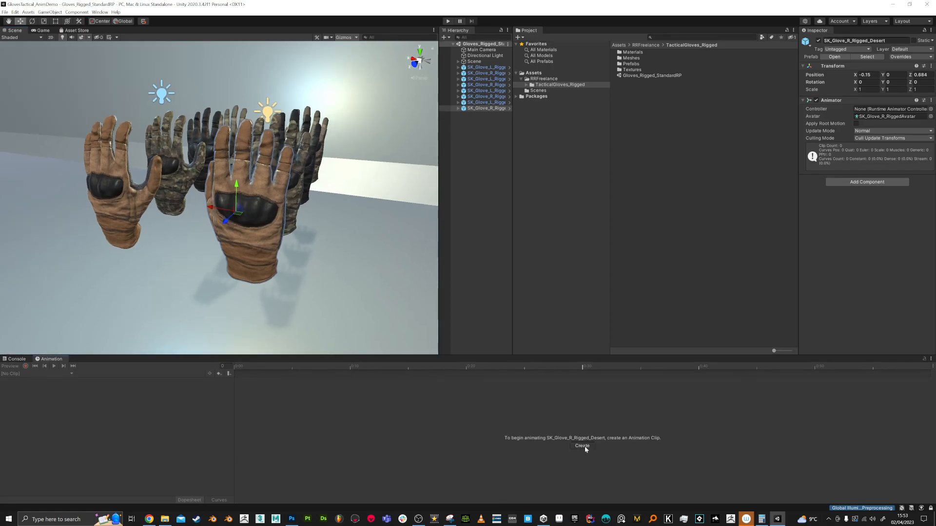
{"action": "left_click", "coordinate": [581, 445]}
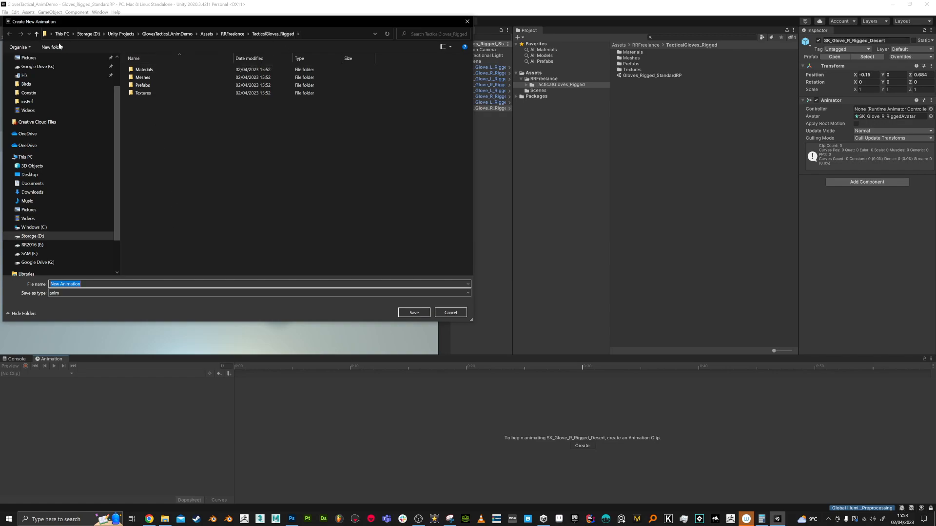
Save the clip as 'Test' inside a new 'anim' folder
{"action": "left_click", "coordinate": [52, 47]}
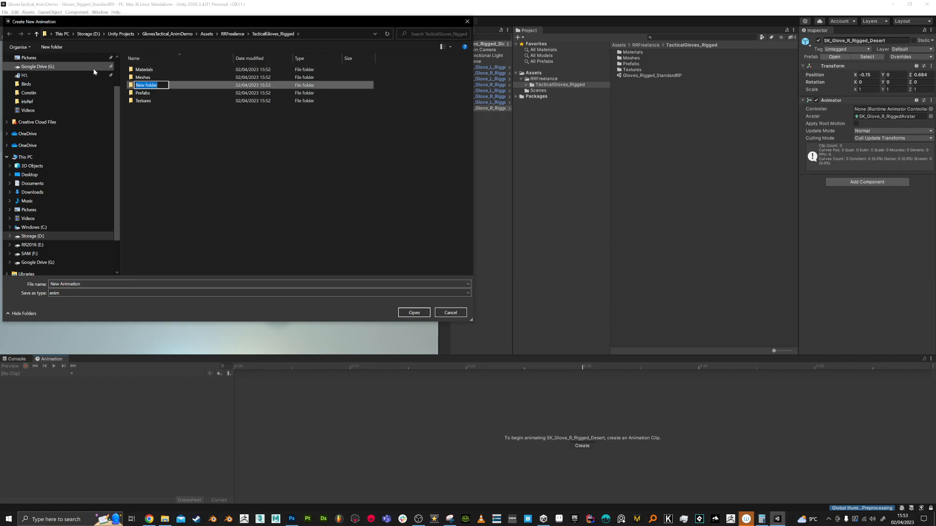
{"action": "type", "text": "anim"}
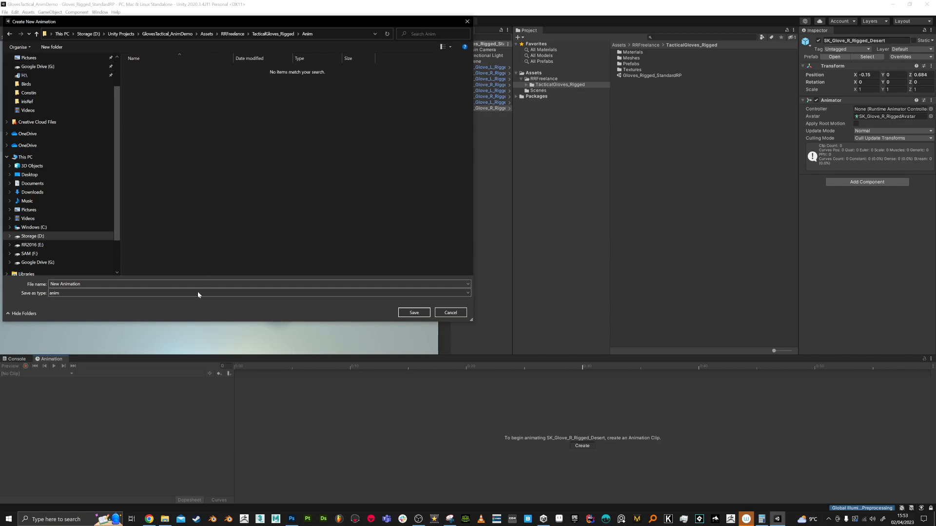
{"action": "type", "text": "Test1"}
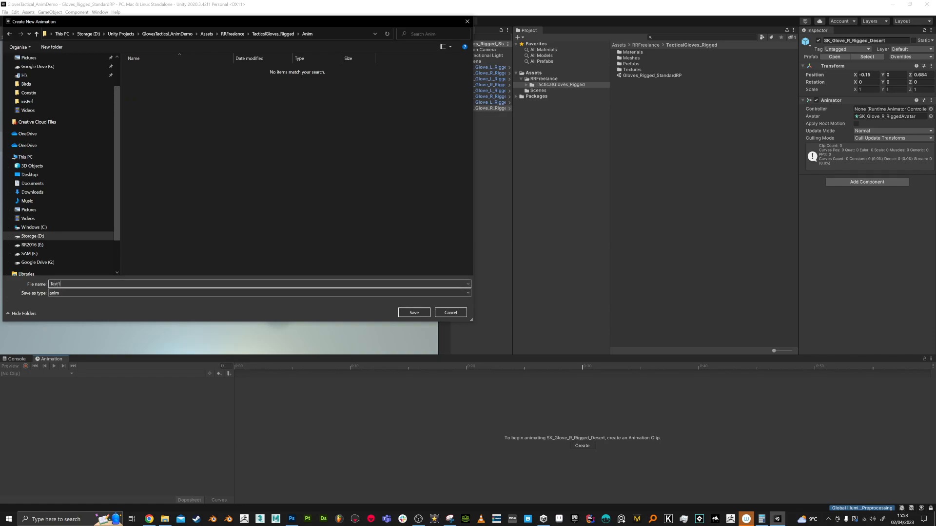
{"action": "left_click", "coordinate": [413, 312]}
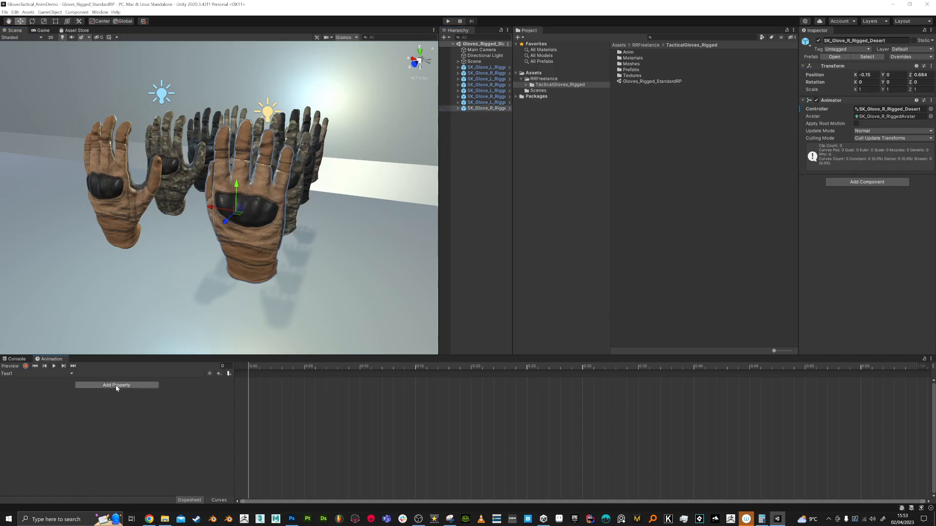
Browse the SK_RightHand bone properties, exposing the index bones' transform channels
{"action": "left_click", "coordinate": [116, 385]}
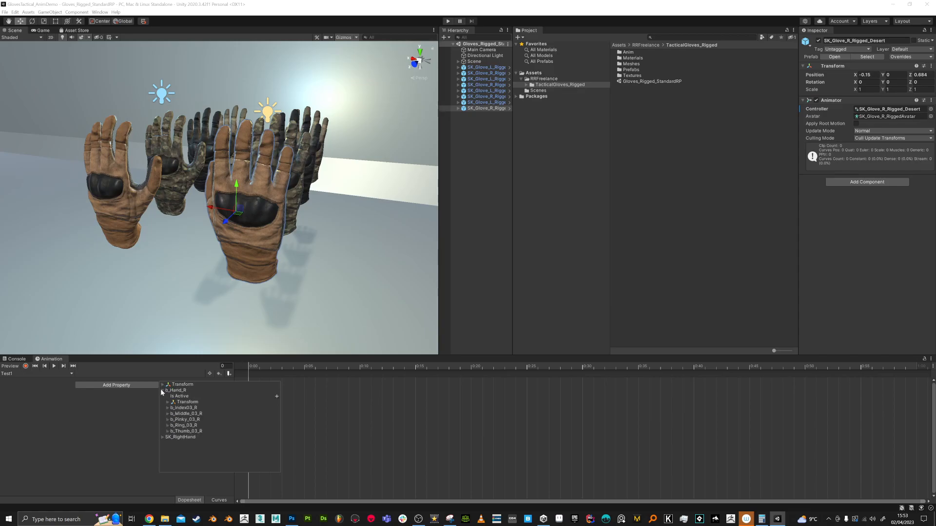
{"action": "left_click", "coordinate": [162, 390]}
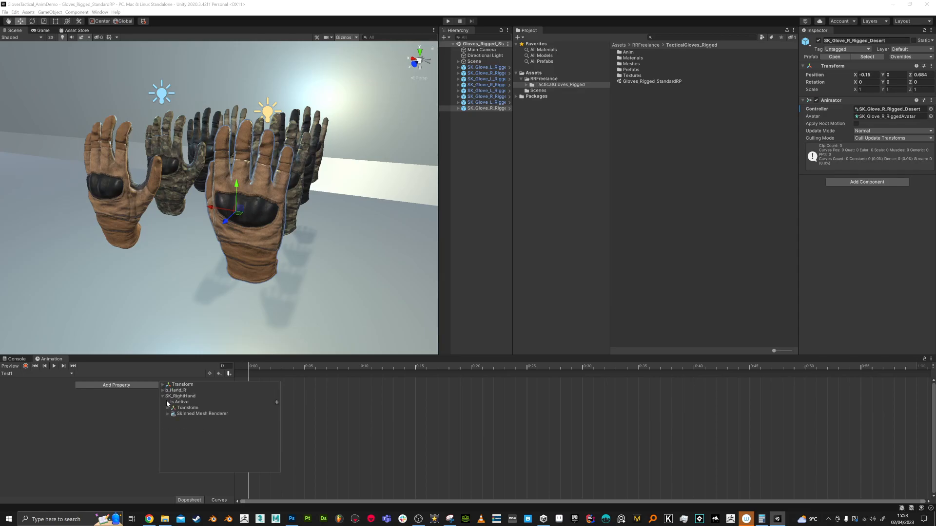
{"action": "left_click", "coordinate": [203, 413]}
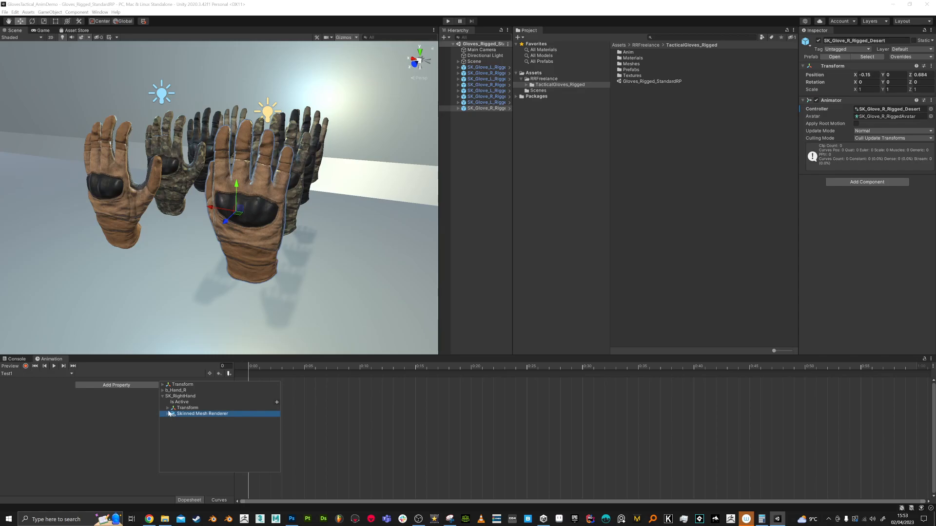
{"action": "left_click", "coordinate": [163, 390]}
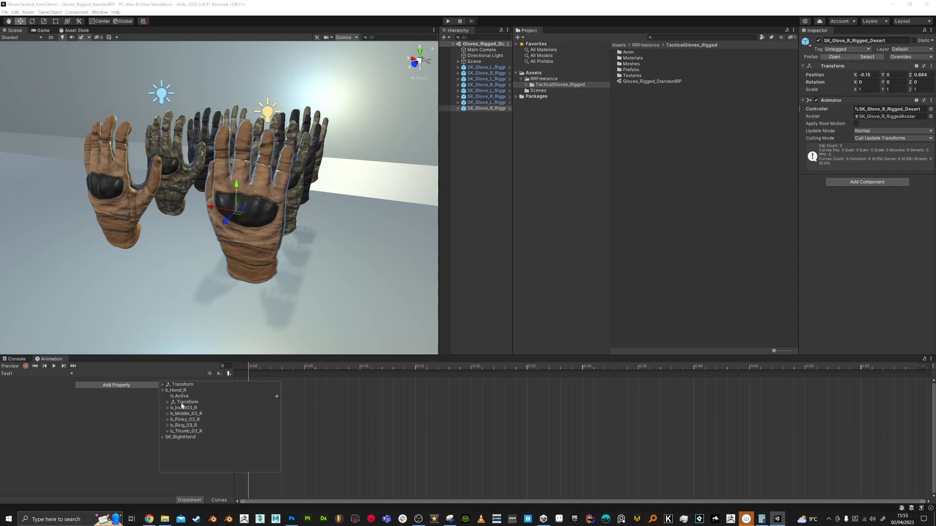
{"action": "left_click", "coordinate": [185, 408]}
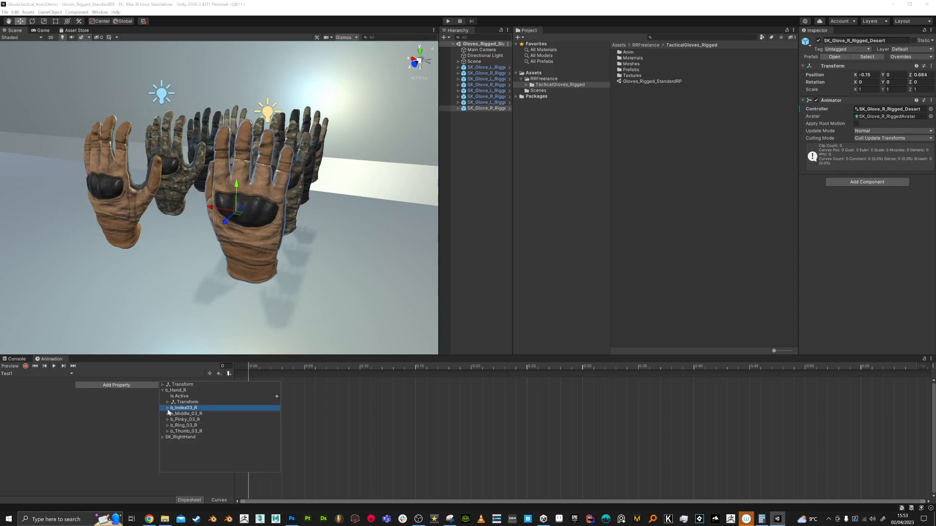
{"action": "left_click", "coordinate": [167, 407]}
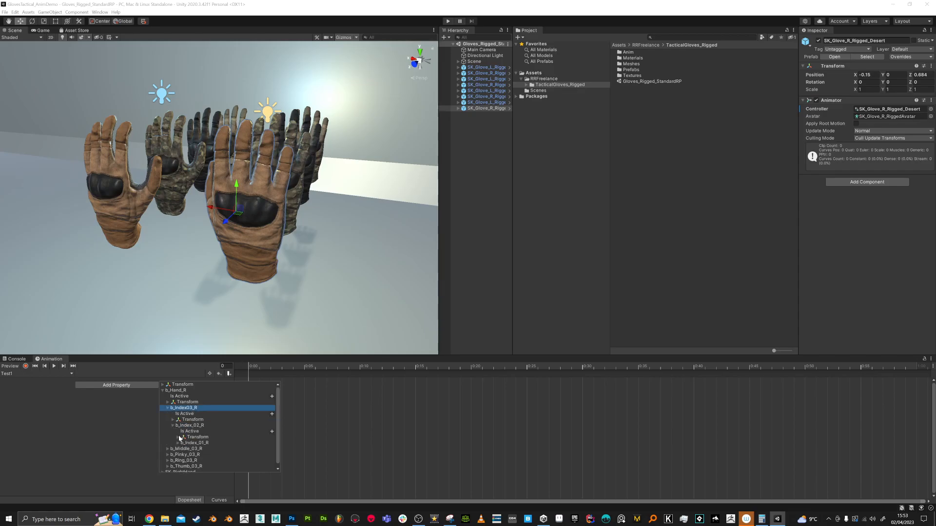
{"action": "left_click", "coordinate": [190, 425]}
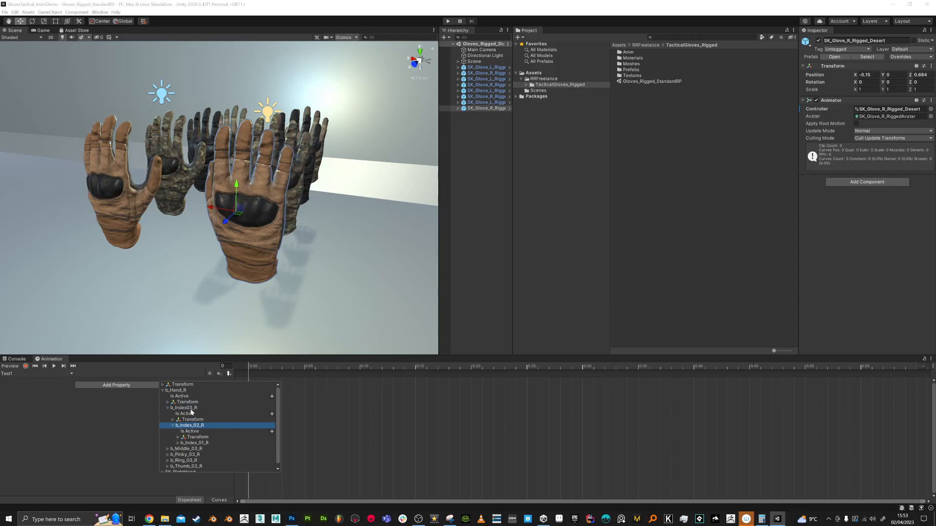
{"action": "left_click", "coordinate": [186, 408]}
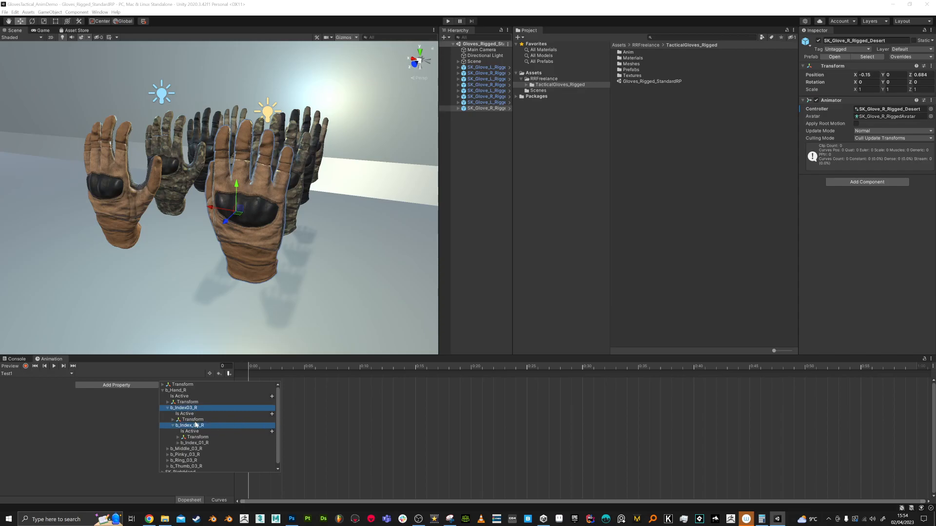
{"action": "left_click", "coordinate": [197, 436]}
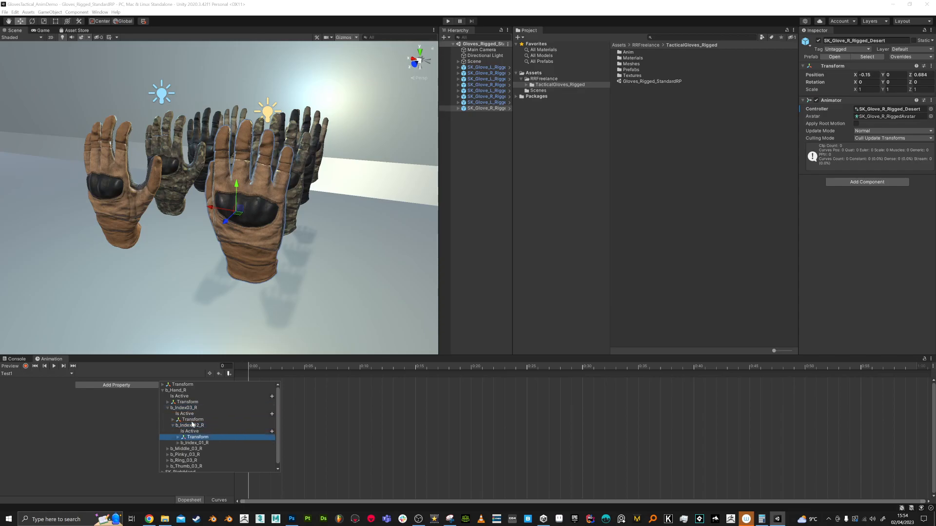
{"action": "left_click", "coordinate": [191, 419]}
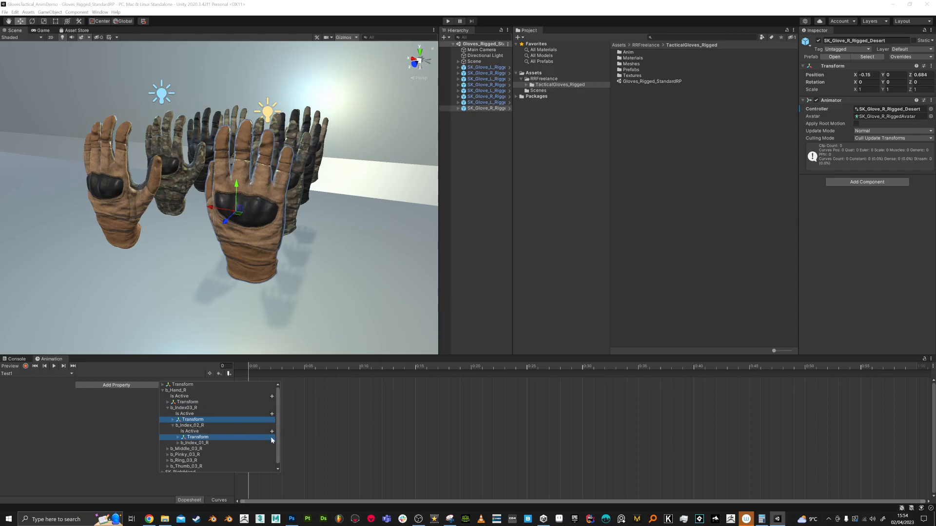
{"action": "left_click", "coordinate": [178, 436]}
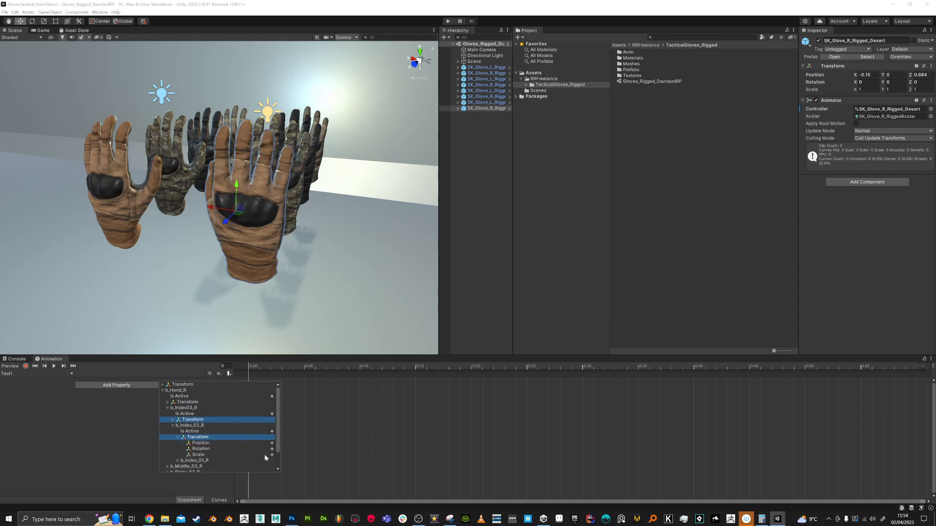
{"action": "left_click", "coordinate": [173, 425]}
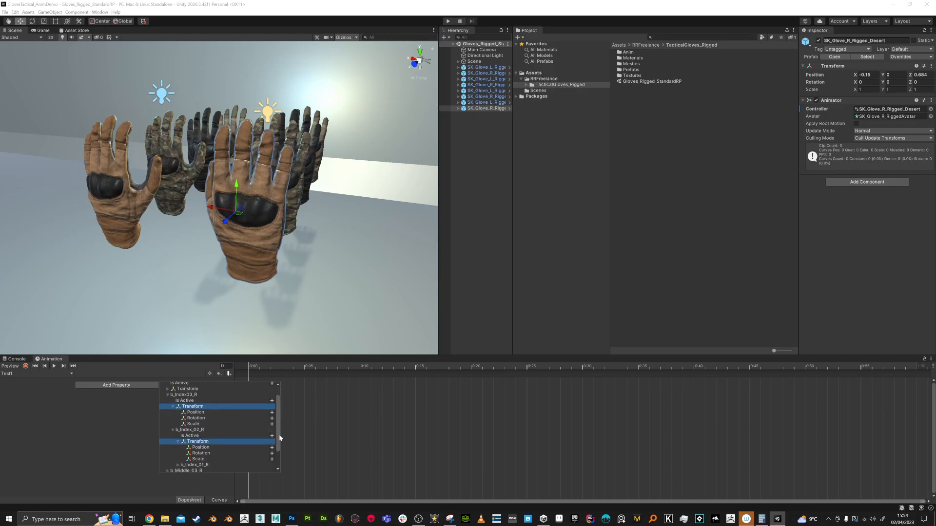
{"action": "scroll", "scroll_direction": "down", "scroll_amount": 3}
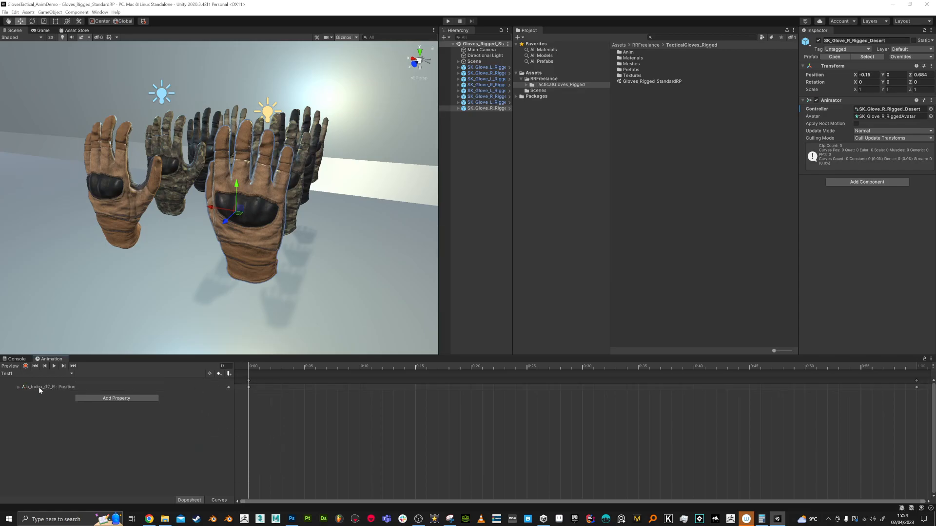
{"action": "left_click", "coordinate": [18, 387]}
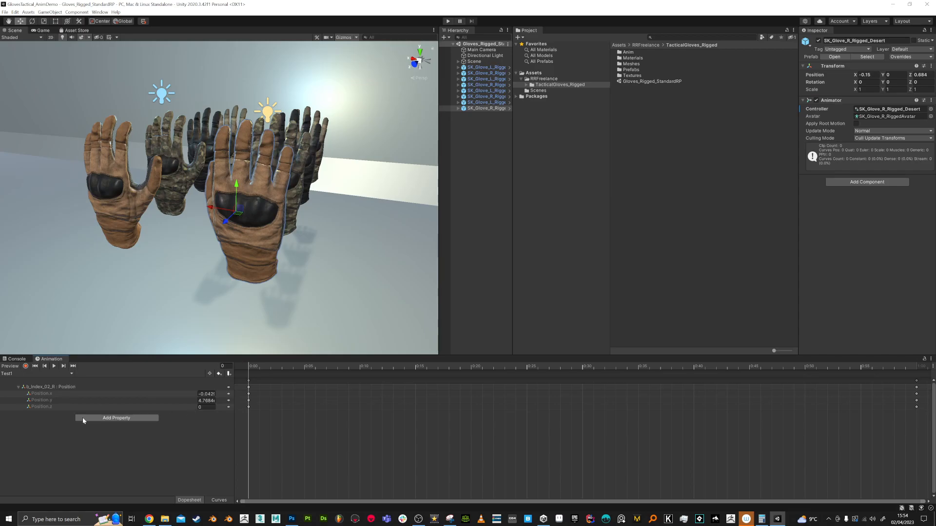
Keep only the b_Hand_R Rotation track and key it at frames 13 and toward 25
{"action": "left_click", "coordinate": [116, 418]}
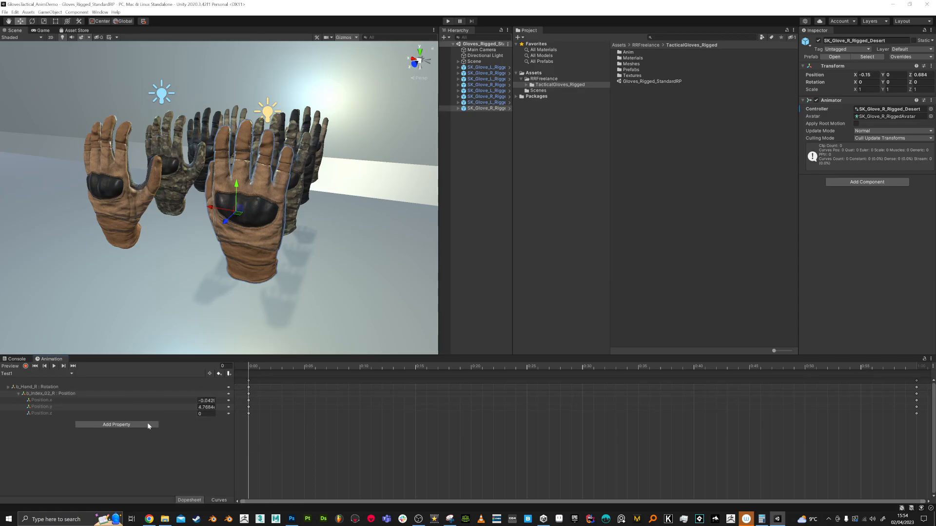
{"action": "left_click", "coordinate": [45, 392]}
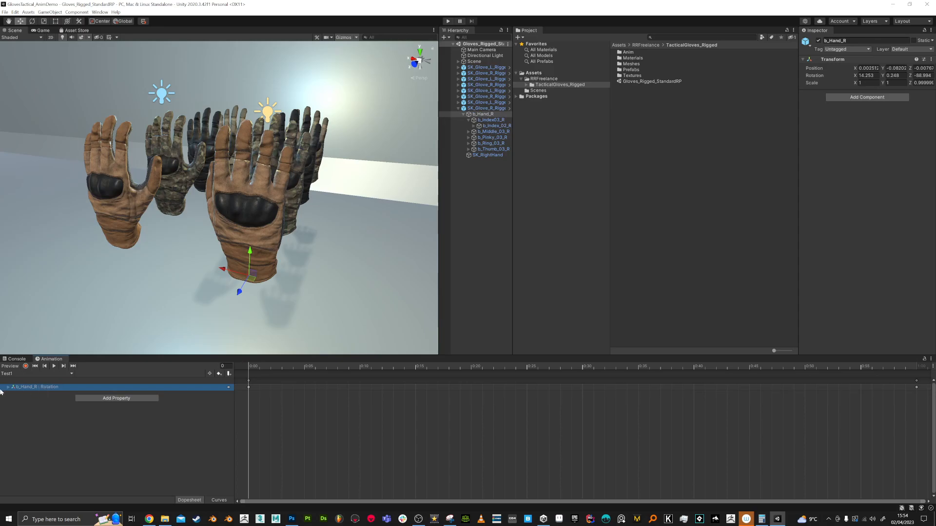
{"action": "left_click", "coordinate": [9, 387]}
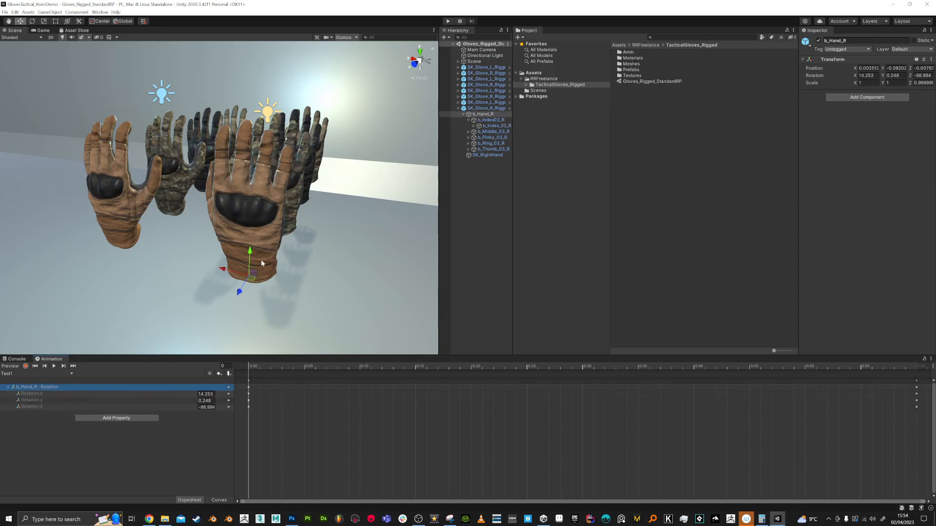
{"action": "left_click", "coordinate": [393, 366]}
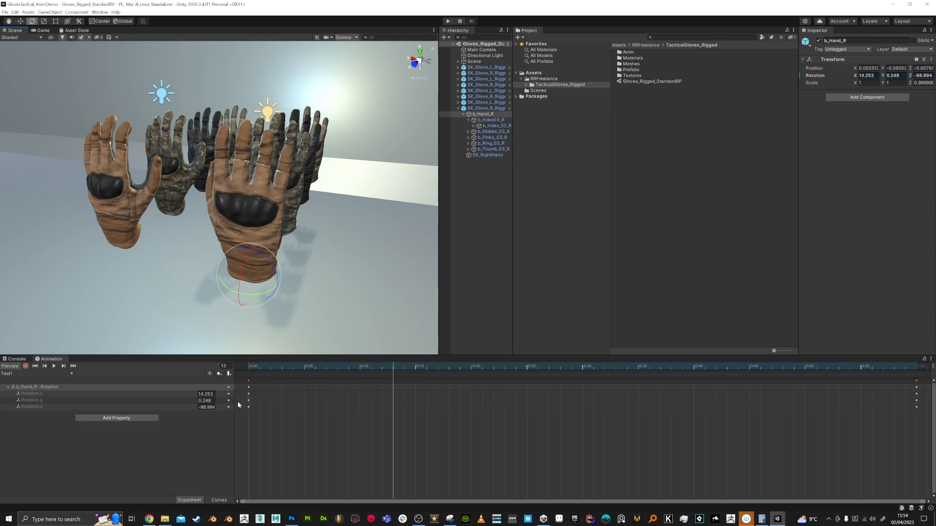
{"action": "mouse_move", "coordinate": [218, 375]}
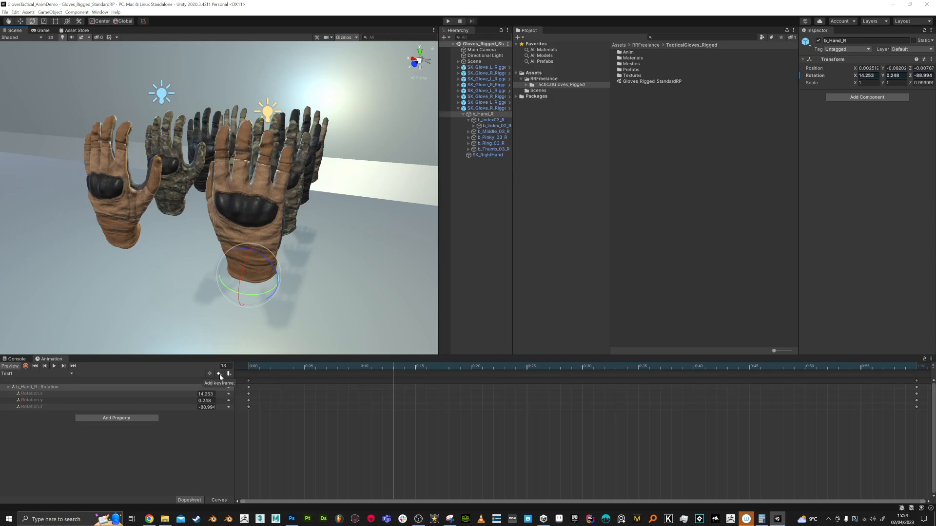
{"action": "left_click", "coordinate": [218, 373]}
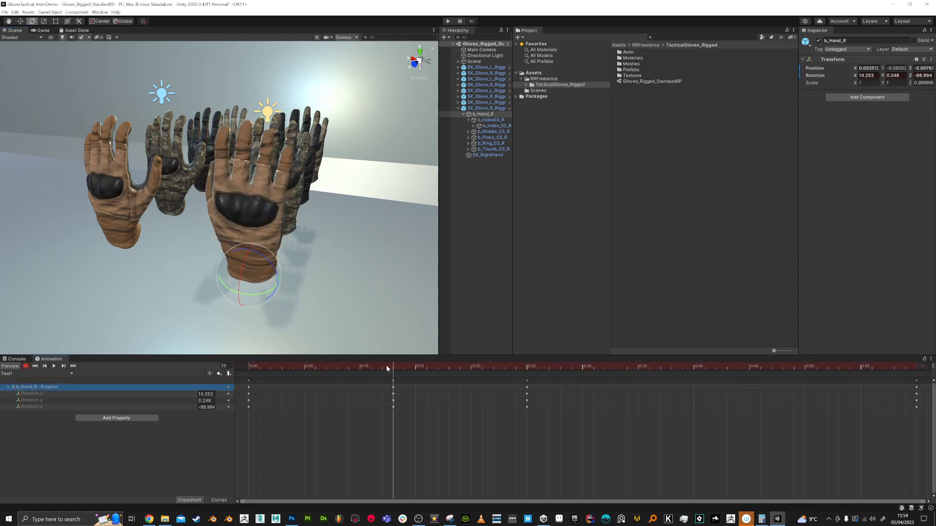
{"action": "left_click", "coordinate": [416, 366]}
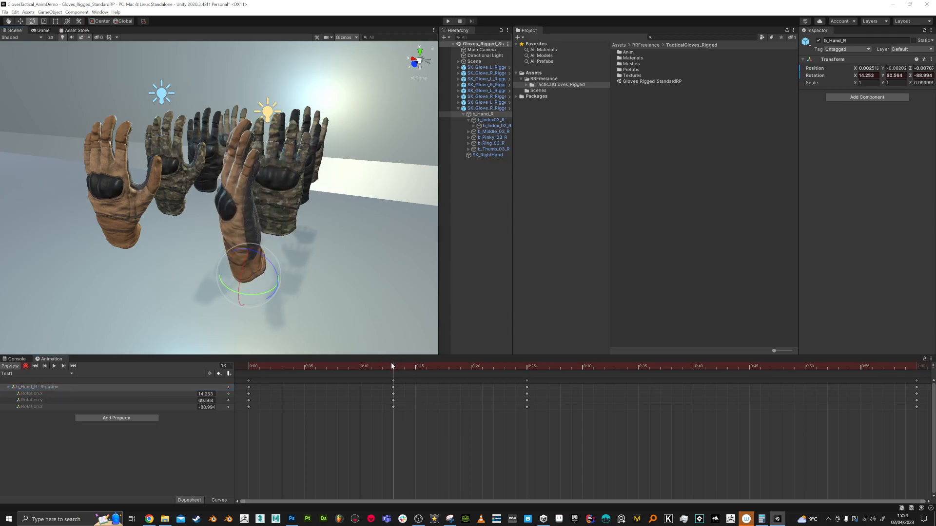
{"action": "left_click", "coordinate": [426, 366]}
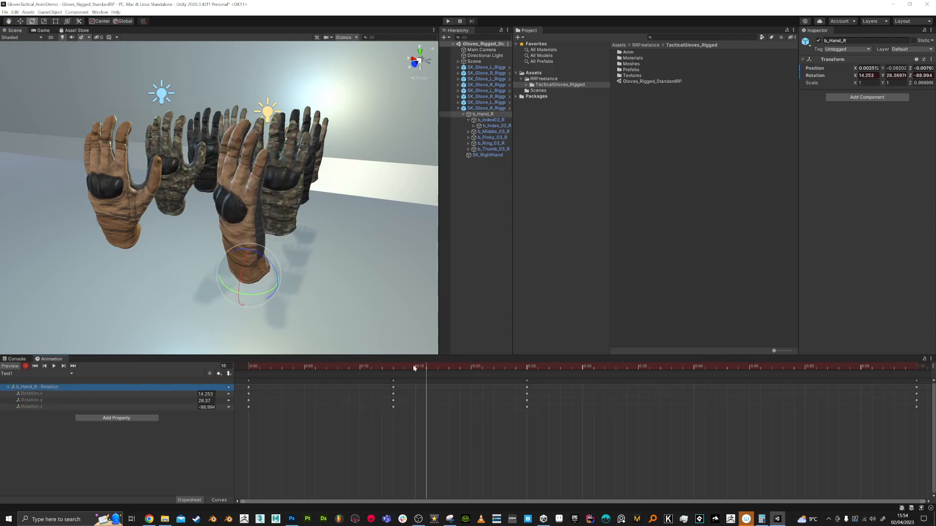
{"action": "left_click", "coordinate": [528, 366]}
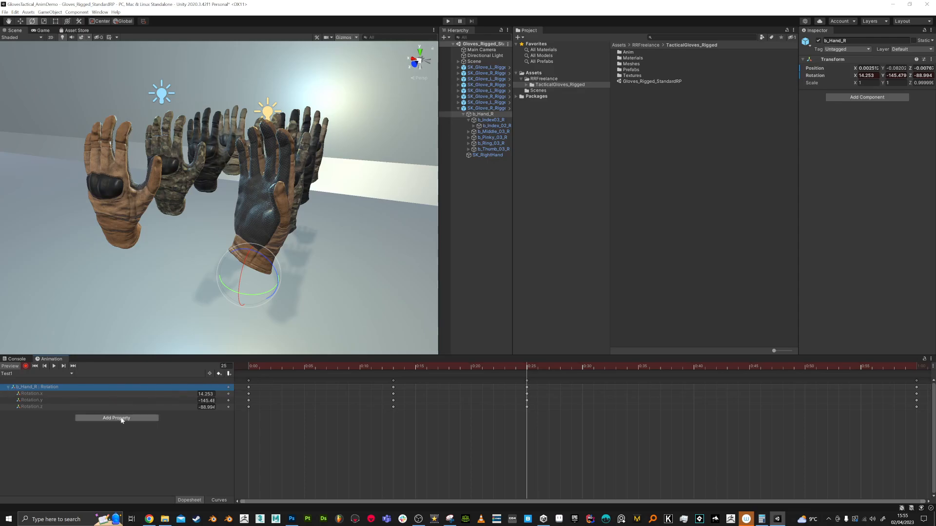
Add the b_Index03_R rotation track to the clip
{"action": "left_click", "coordinate": [116, 418]}
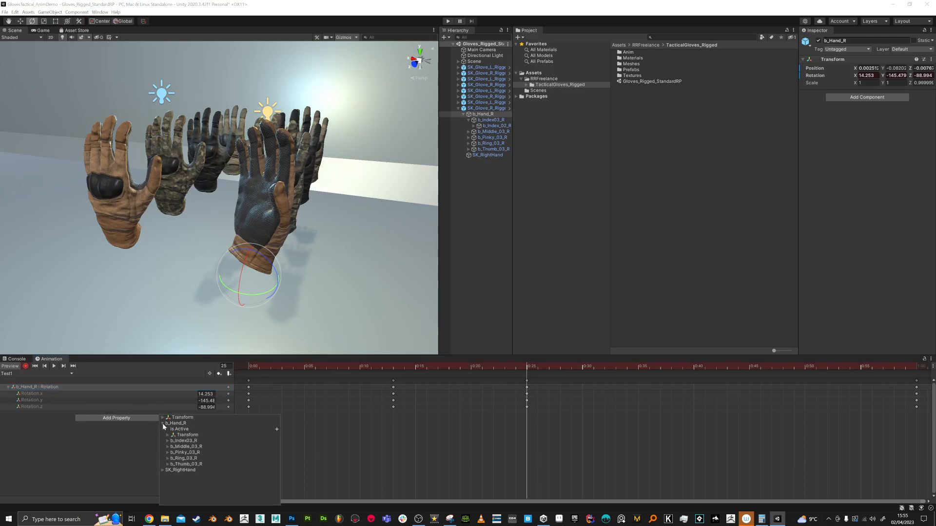
{"action": "left_click", "coordinate": [167, 440]}
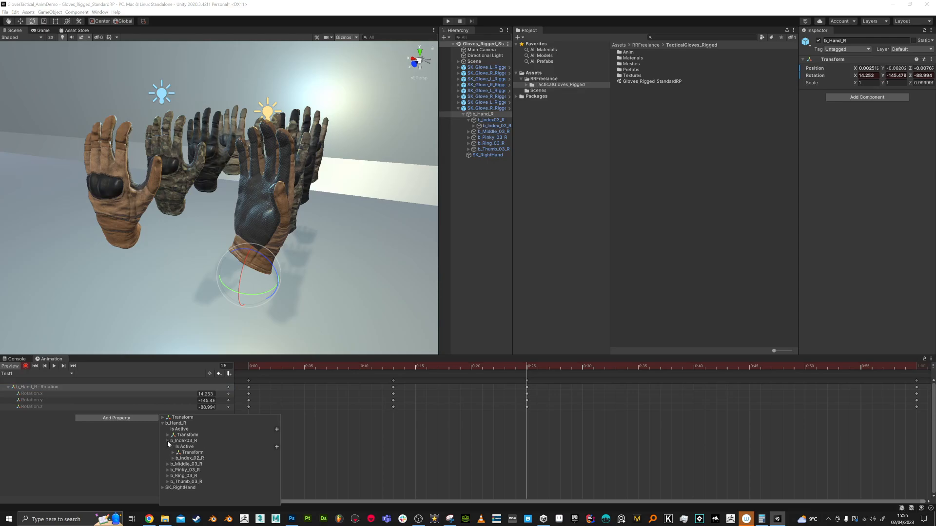
{"action": "left_click", "coordinate": [172, 452]}
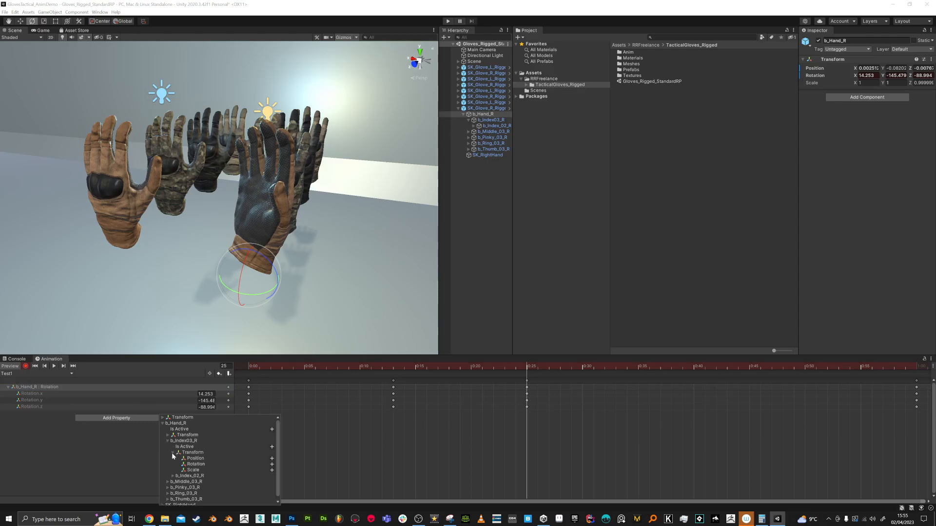
{"action": "left_click", "coordinate": [194, 464]}
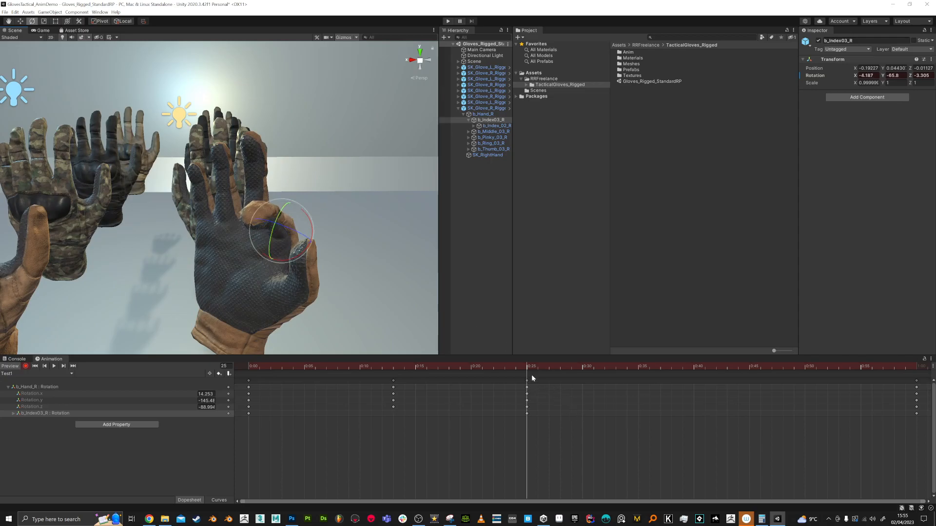
Set b_Index03_R rotation keyframes at several points along the timeline
{"action": "left_click", "coordinate": [292, 367]}
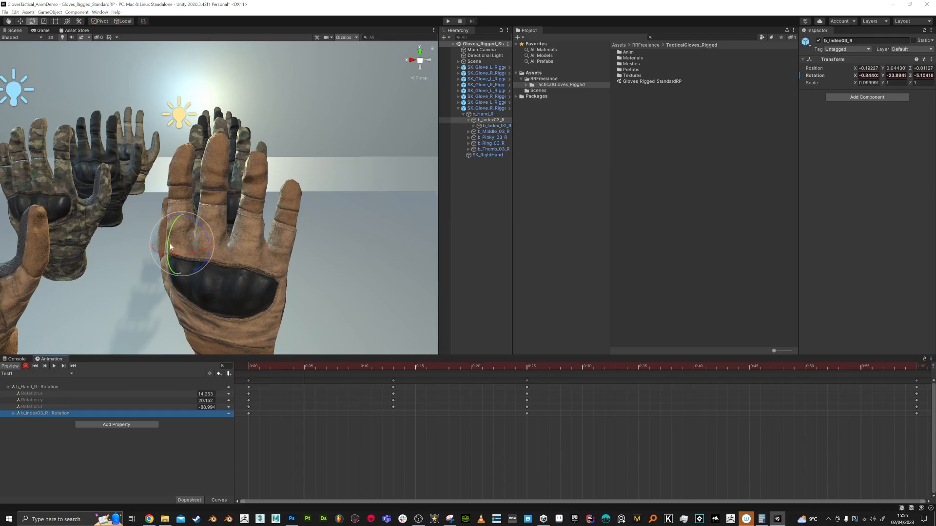
{"action": "left_click", "coordinate": [308, 365]}
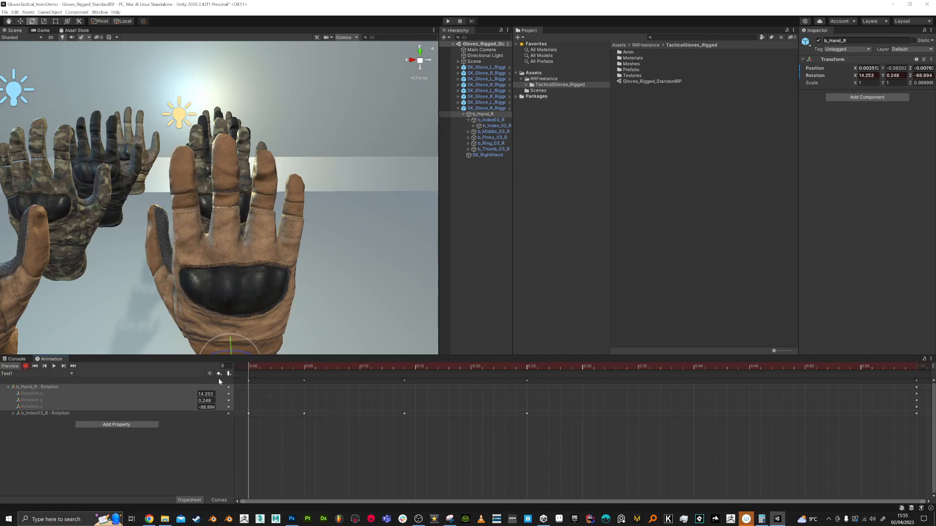
{"action": "left_click", "coordinate": [12, 413]}
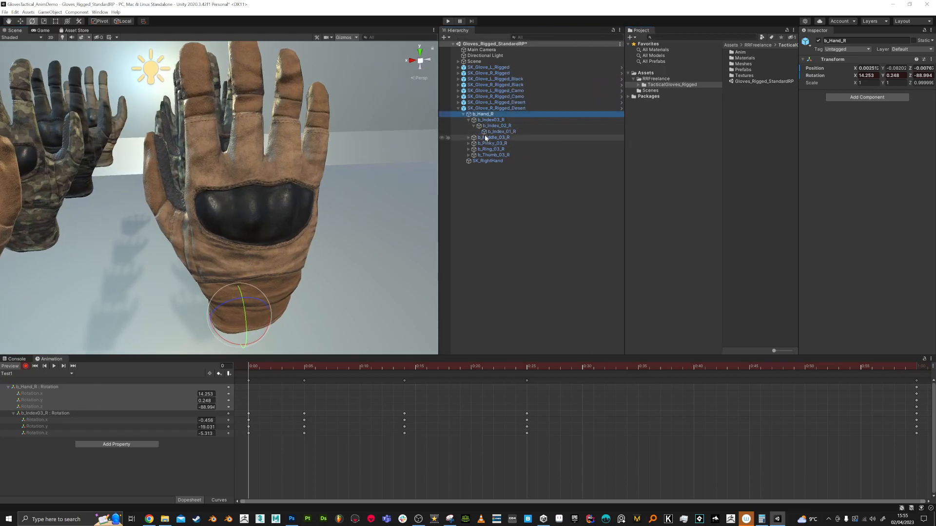
Curl the index finger's b_Index_02_R and fingertip bones, recording rotation keys
{"action": "left_click", "coordinate": [494, 125]}
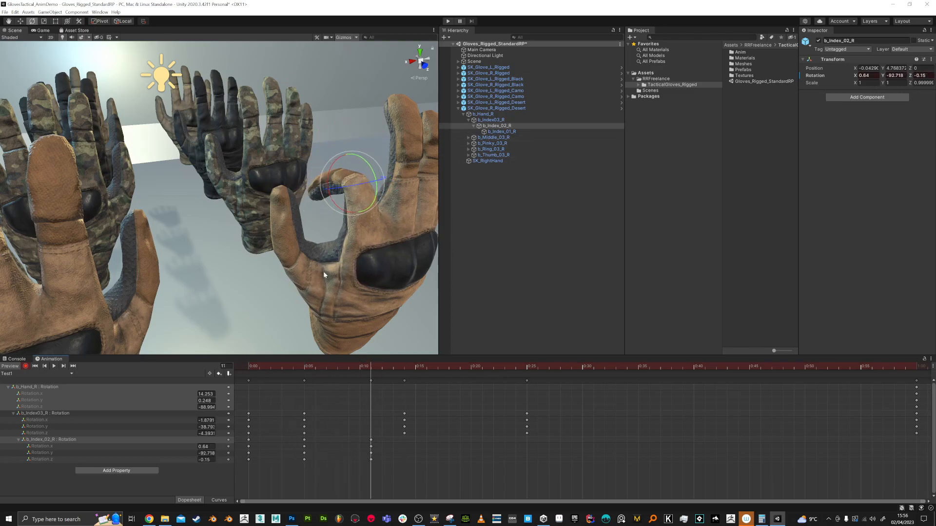
{"action": "left_click", "coordinate": [495, 132]}
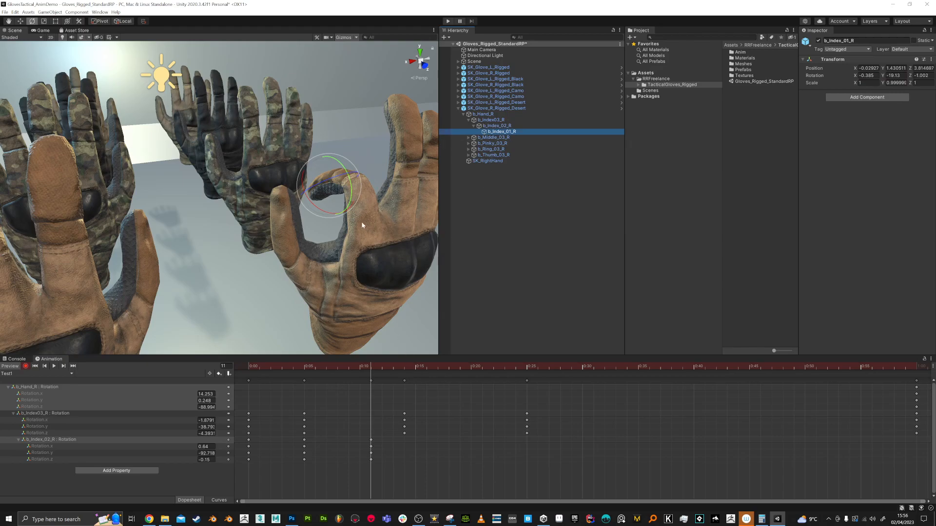
{"action": "left_click_drag", "start_coordinate": [349, 167], "coordinate": [332, 191]}
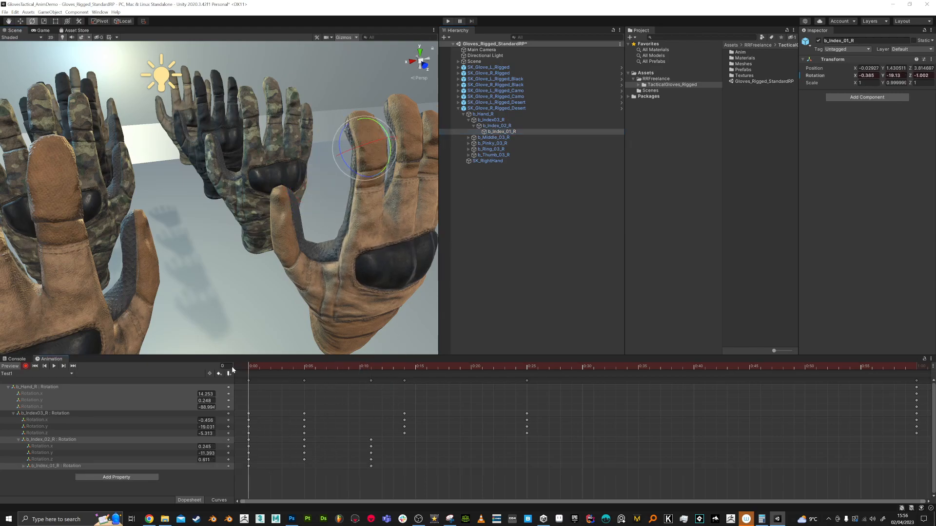
{"action": "left_click", "coordinate": [373, 365]}
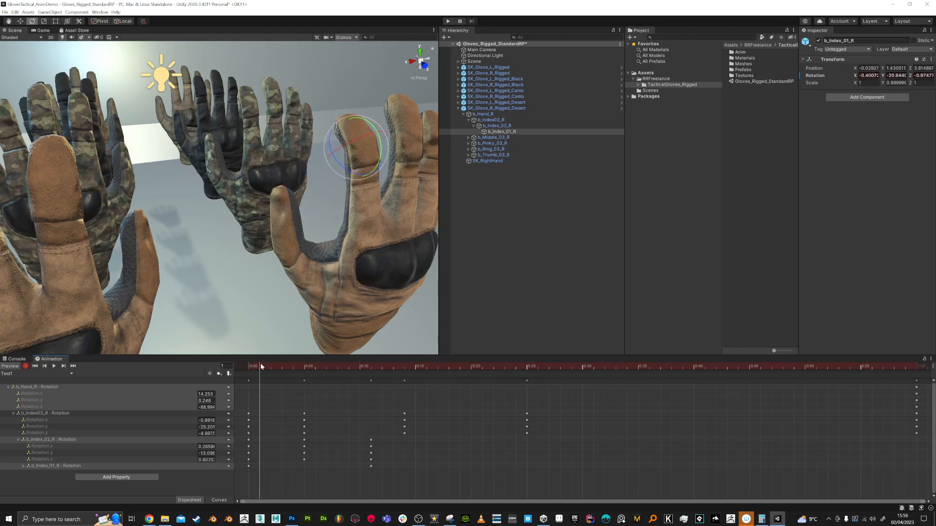
Bend the middle, pinky and ring base bones together to curl the glove's fingers
{"action": "left_click", "coordinate": [493, 138]}
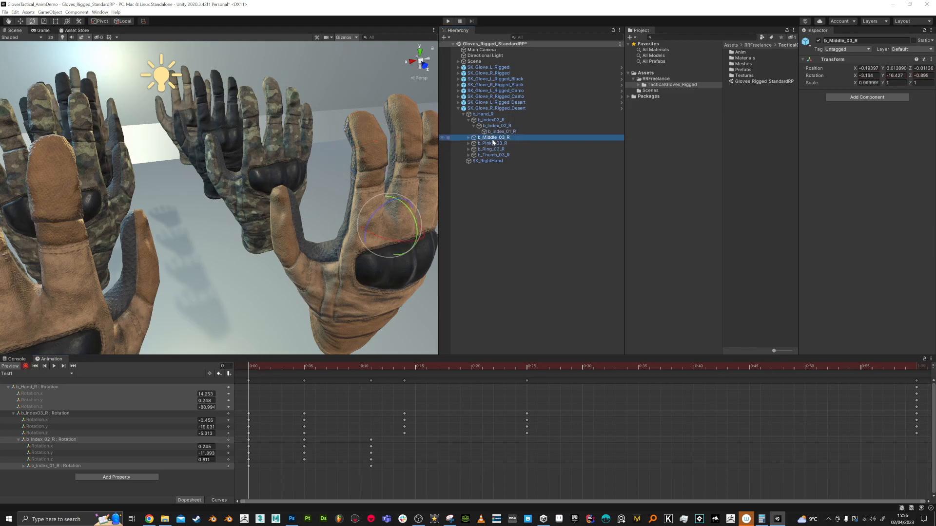
{"action": "left_click", "coordinate": [491, 149]}
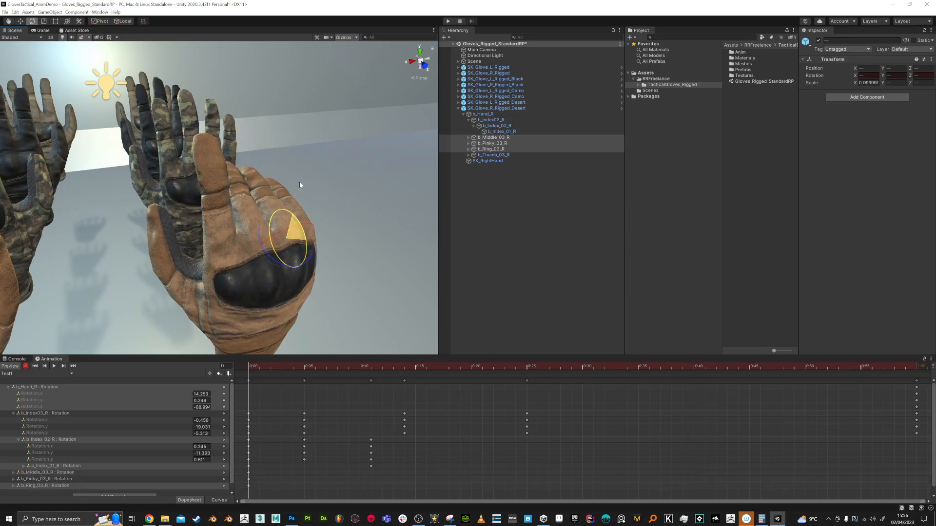
{"action": "left_click_drag", "start_coordinate": [300, 185], "coordinate": [389, 216]}
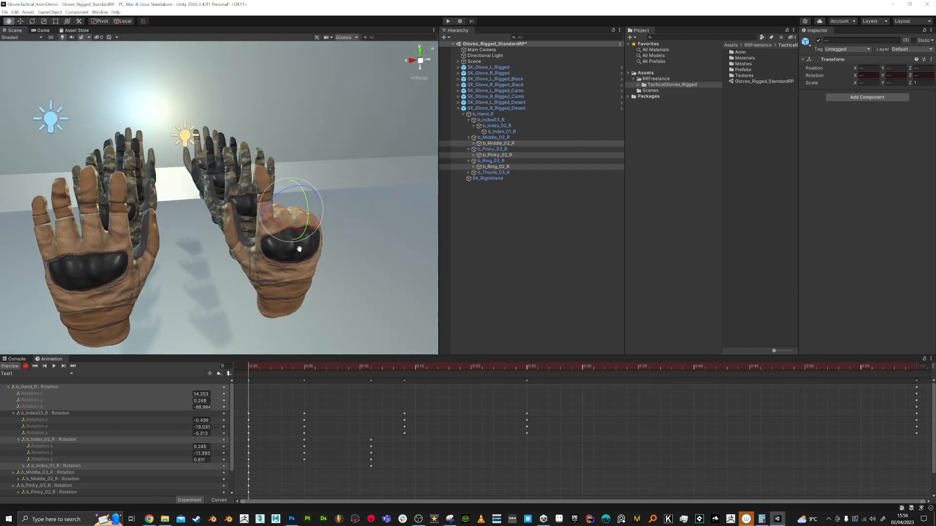
{"action": "left_click_drag", "start_coordinate": [298, 247], "coordinate": [318, 292]}
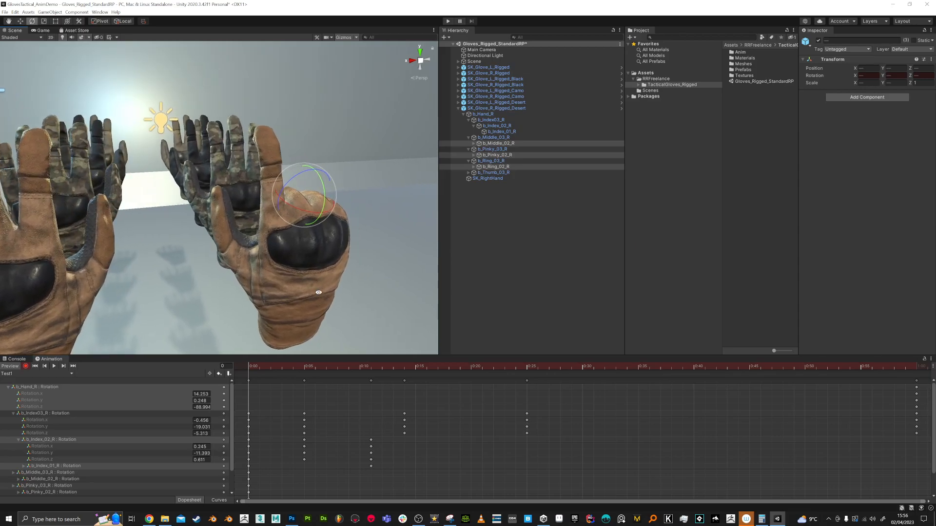
{"action": "mouse_move", "coordinate": [374, 297]}
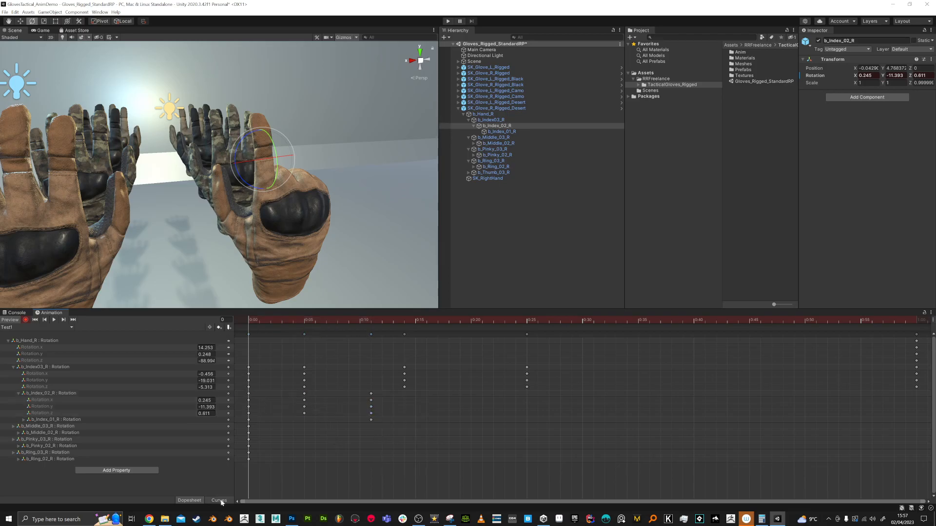
Show Test1's keys as curves and select the SK_Glove_R_Rigged_Desert root
{"action": "left_click", "coordinate": [218, 500]}
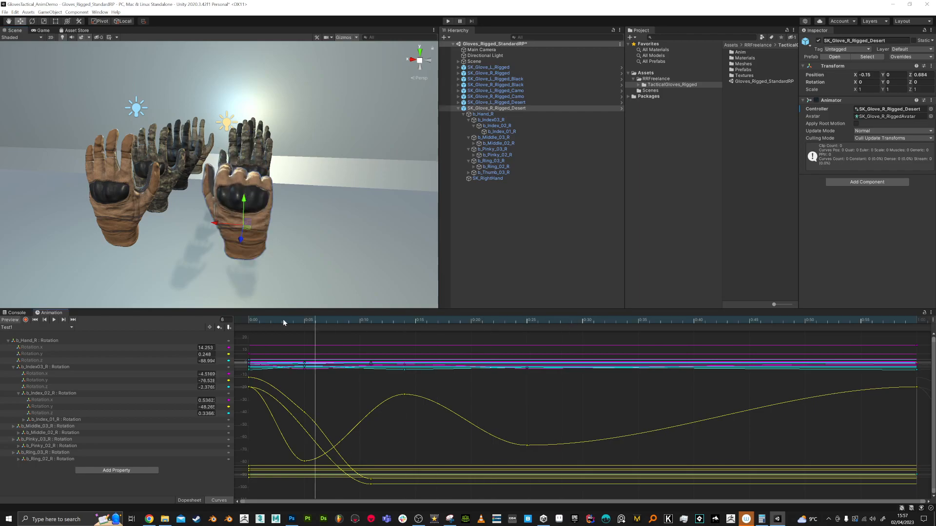
{"action": "left_click", "coordinate": [496, 108]}
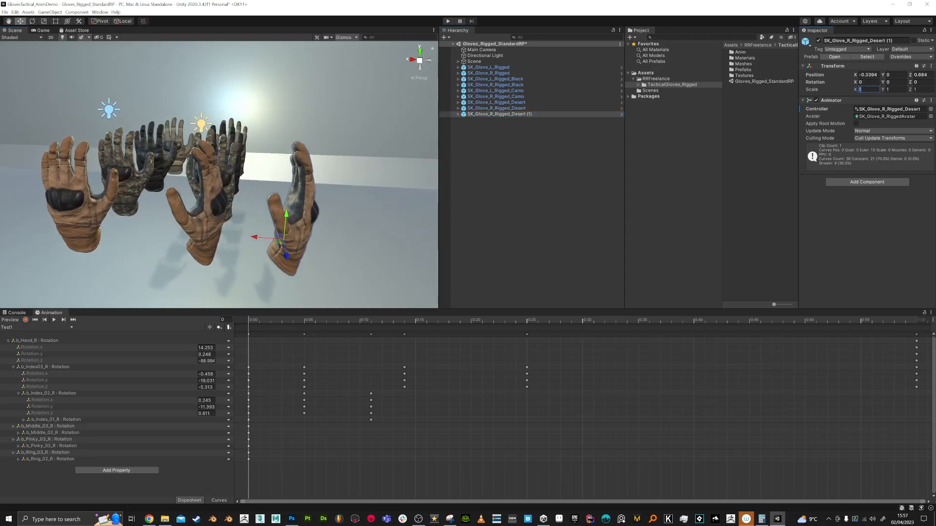
Set the duplicate glove's X scale to -1 for a mirrored left hand, then browse to the Anim folder
{"action": "type", "text": "-1"}
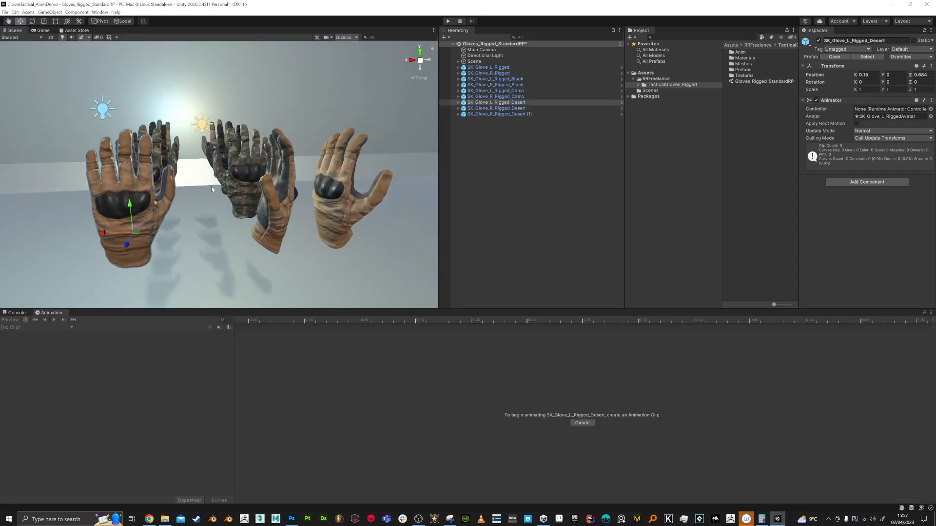
{"action": "mouse_move", "coordinate": [292, 234]}
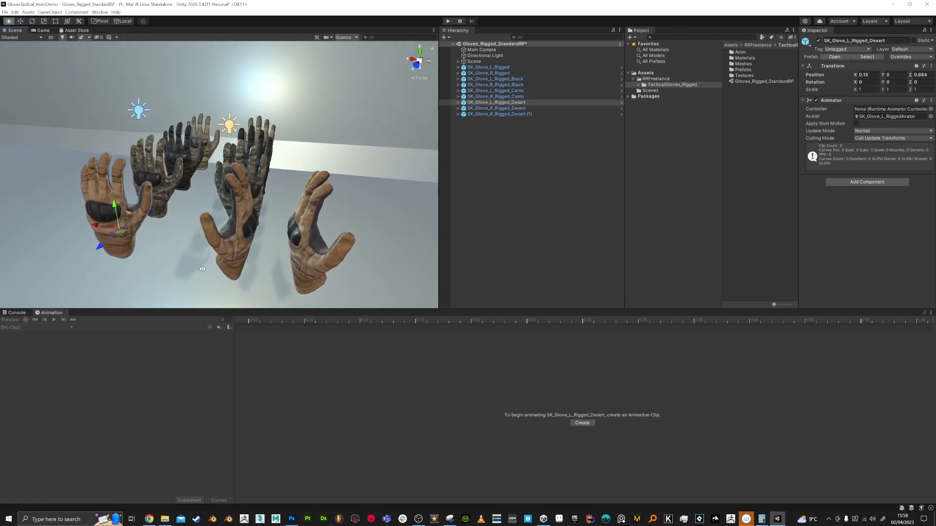
{"action": "mouse_move", "coordinate": [411, 299]}
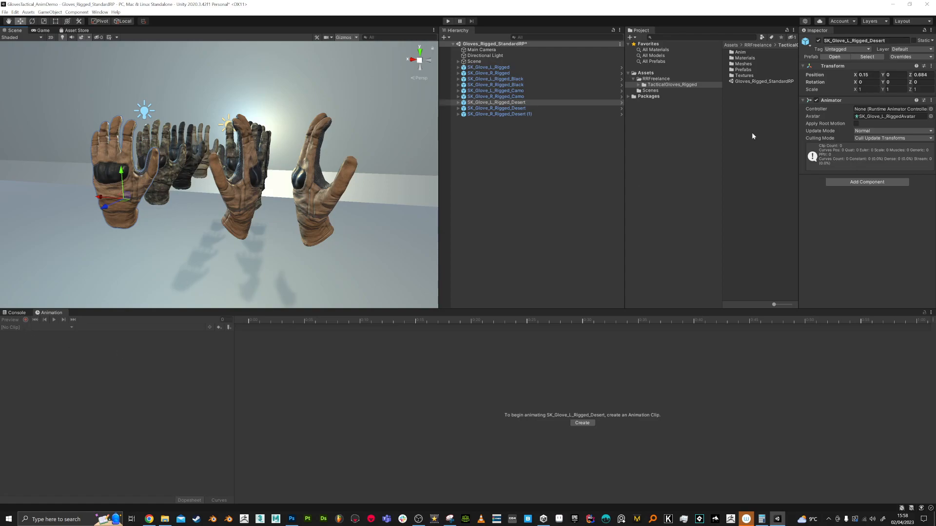
{"action": "left_click", "coordinate": [634, 83]}
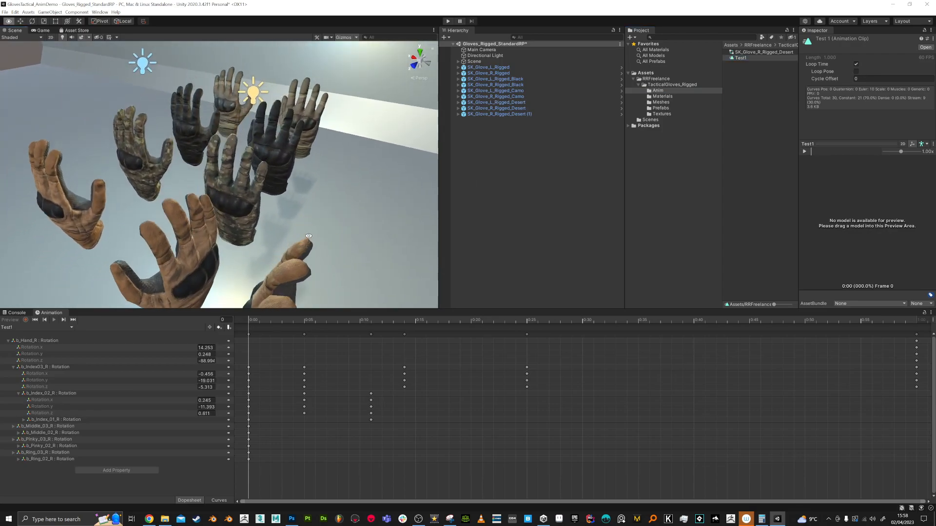
Select the desert animator controller, then the camouflage left glove in the scene
{"action": "left_click", "coordinate": [761, 52]}
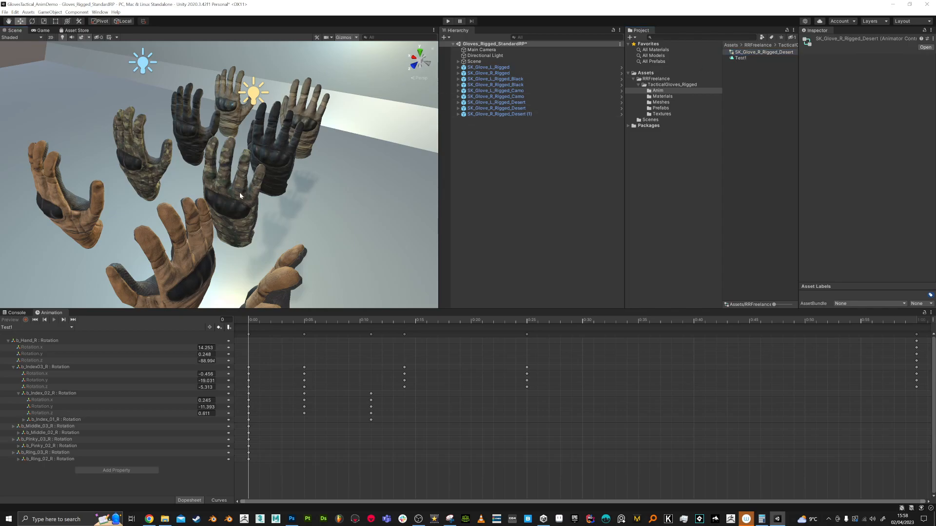
{"action": "left_click", "coordinate": [496, 96]}
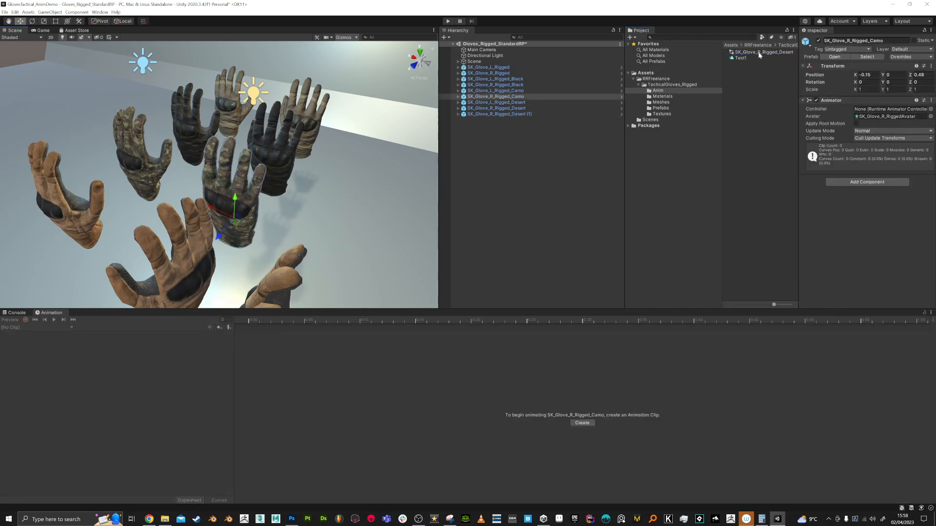
{"action": "left_click", "coordinate": [581, 422]}
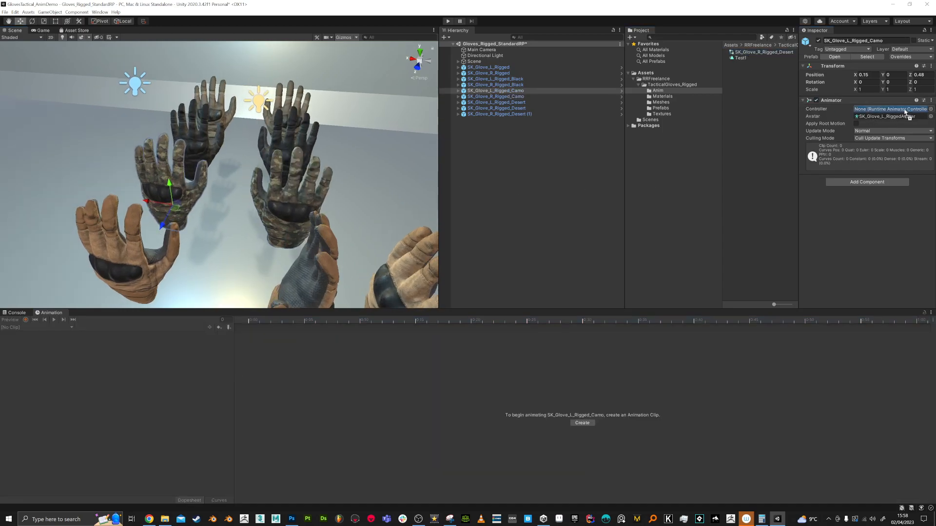
Assign the desert controller to SK_Glove_L_Rigged_Camo and expand its bone hierarchy
{"action": "left_click", "coordinate": [889, 109]}
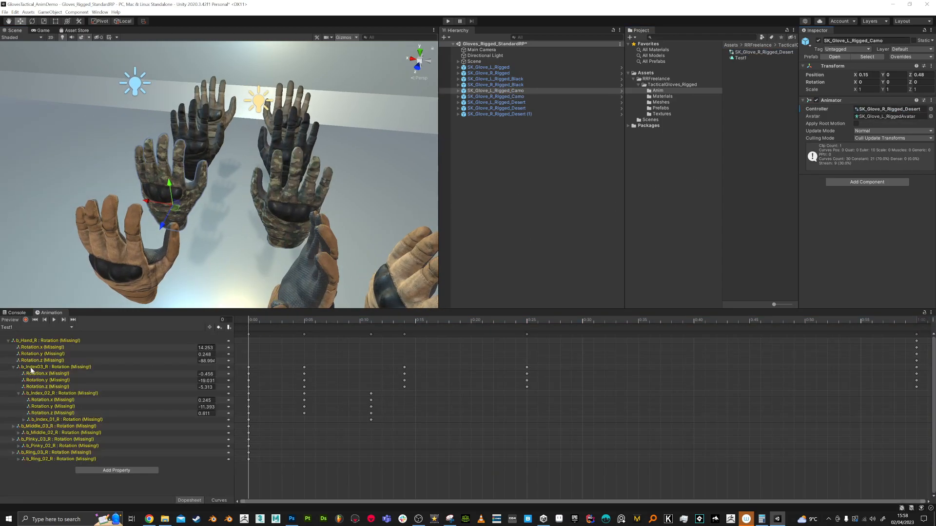
{"action": "left_click", "coordinate": [250, 321]}
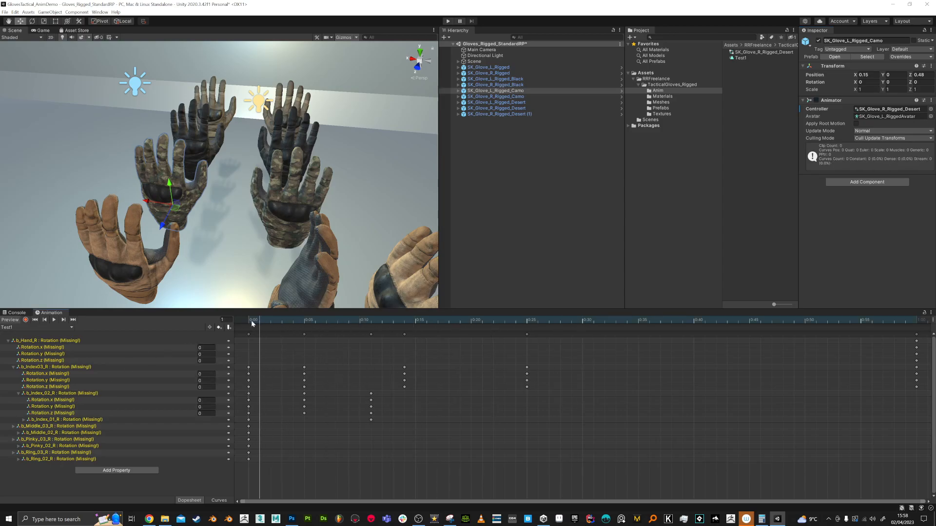
{"action": "right_click", "coordinate": [45, 340]}
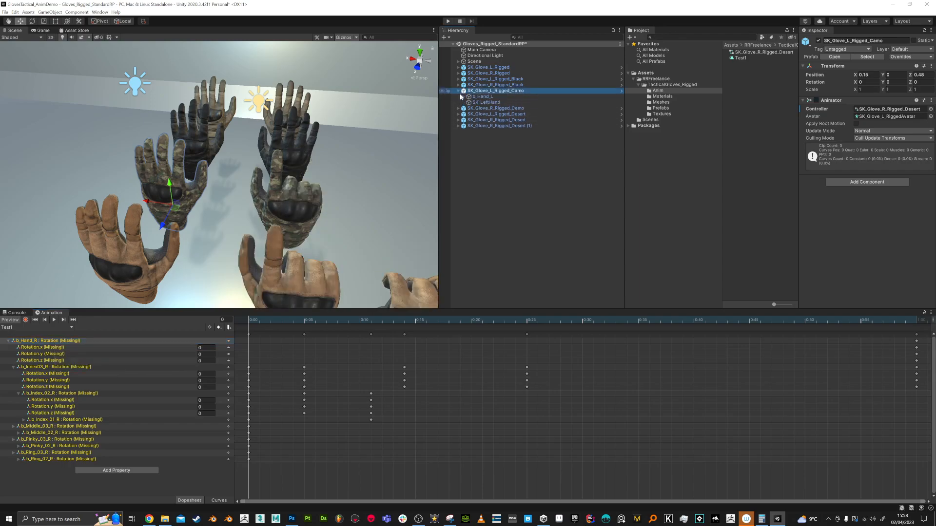
{"action": "left_click", "coordinate": [458, 97]}
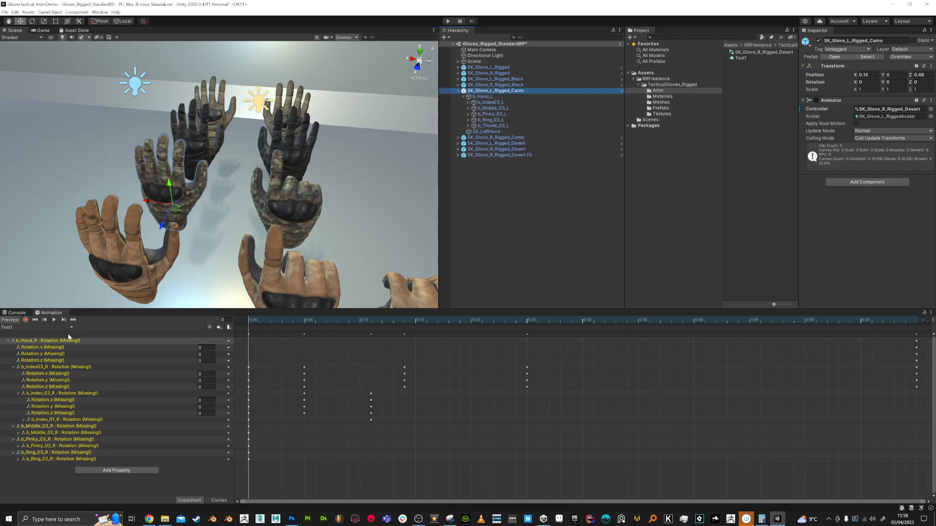